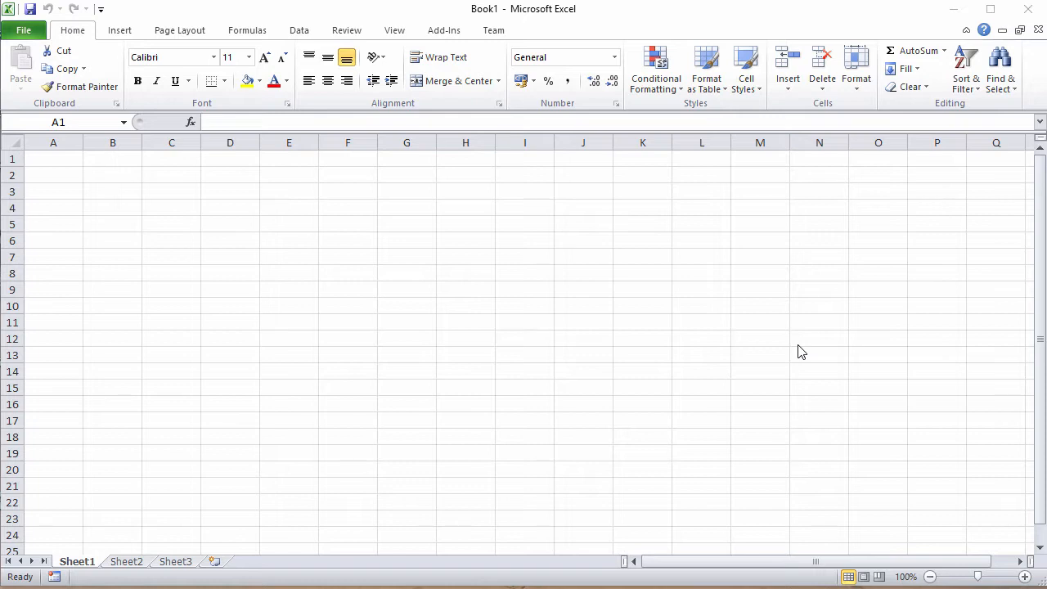
mouse_move(188, 255)
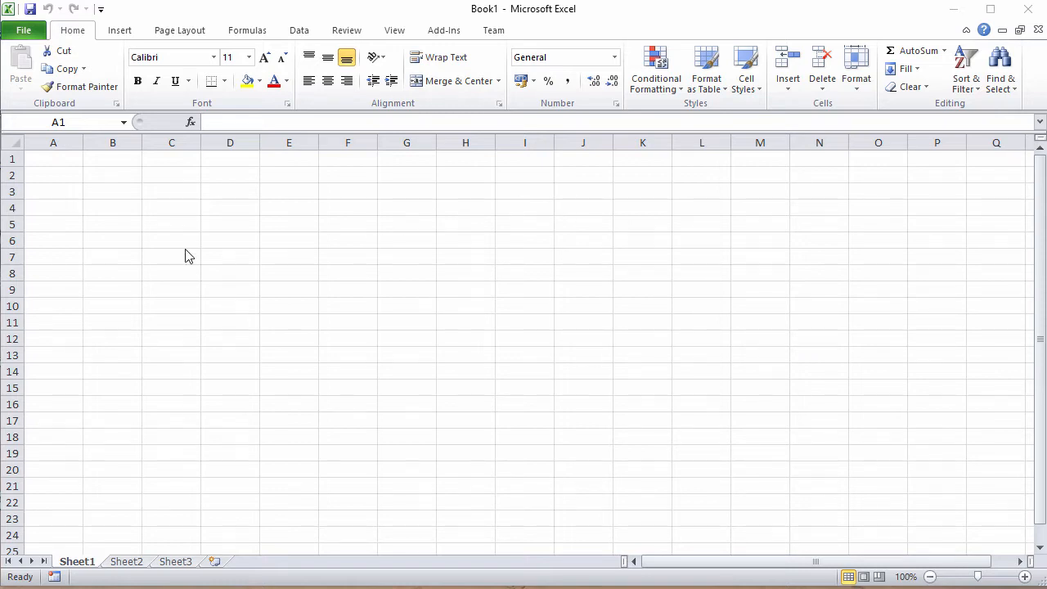
mouse_move(483, 264)
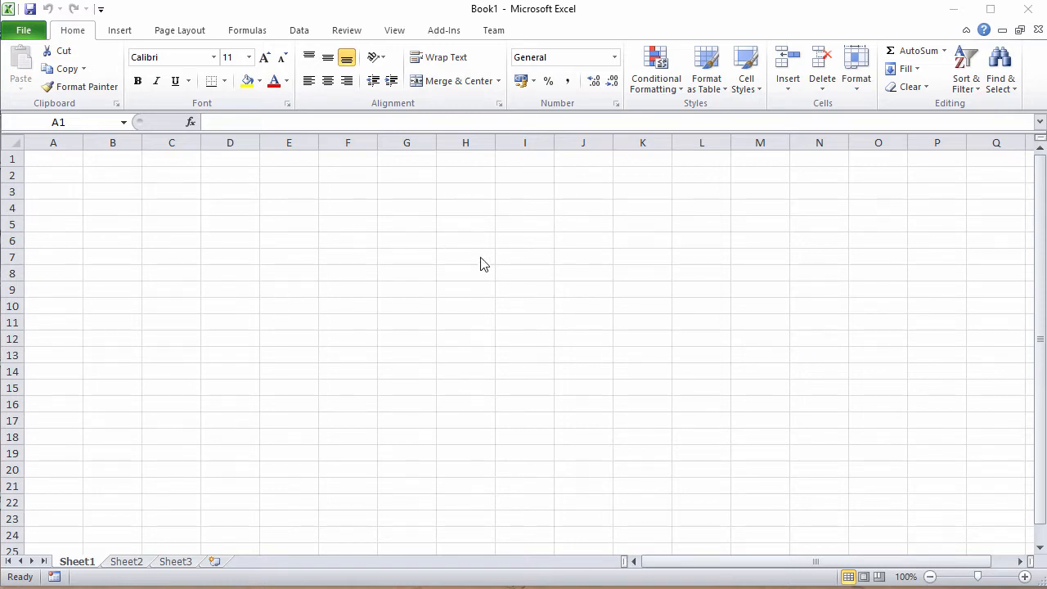
mouse_move(504, 271)
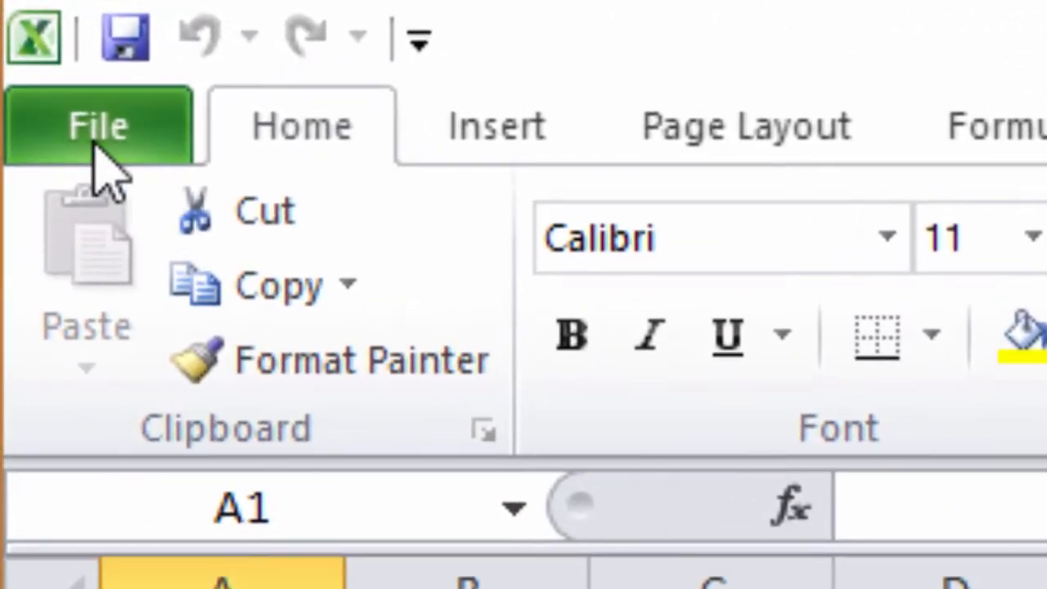
Start Save As and choose the VBAHangman folder under Documents as the location.
click(98, 124)
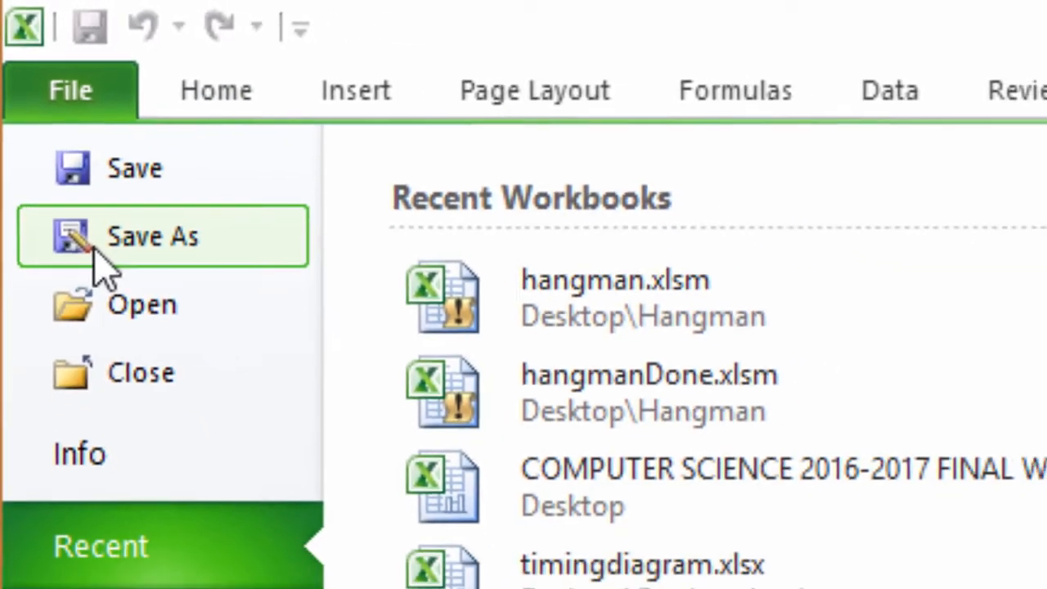
click(154, 235)
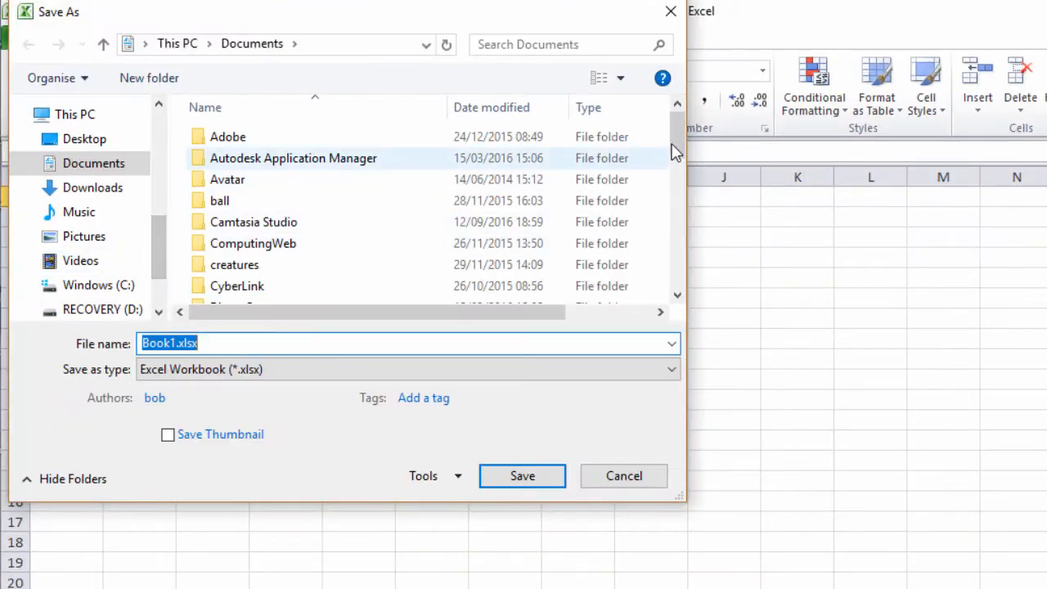
scroll(down, 3)
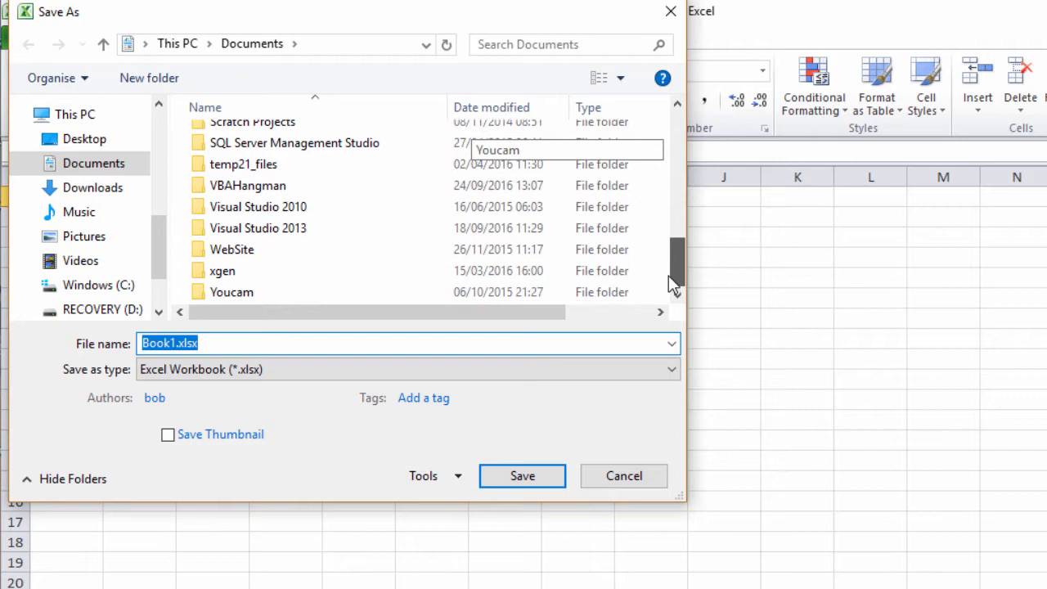
click(249, 185)
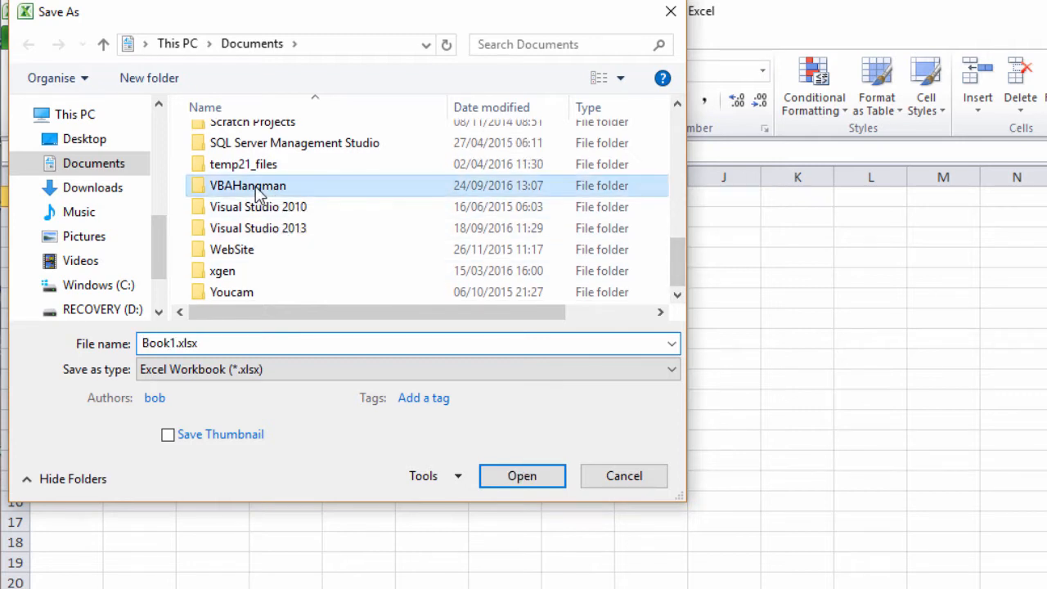
double_click(248, 185)
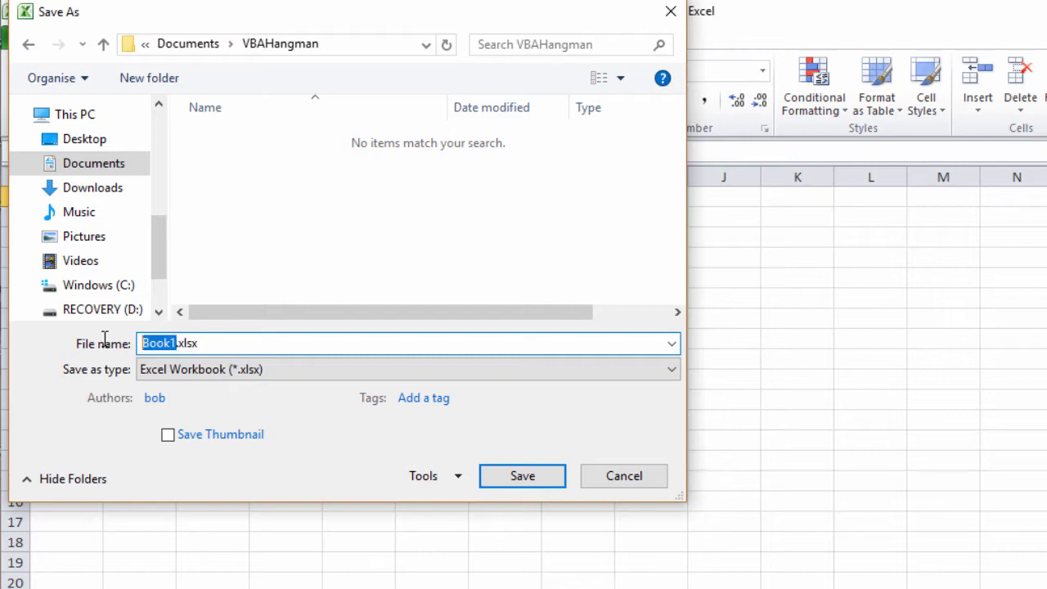
Save the workbook as hangman.xlsm with the Excel Macro-Enabled Workbook type.
text(h)
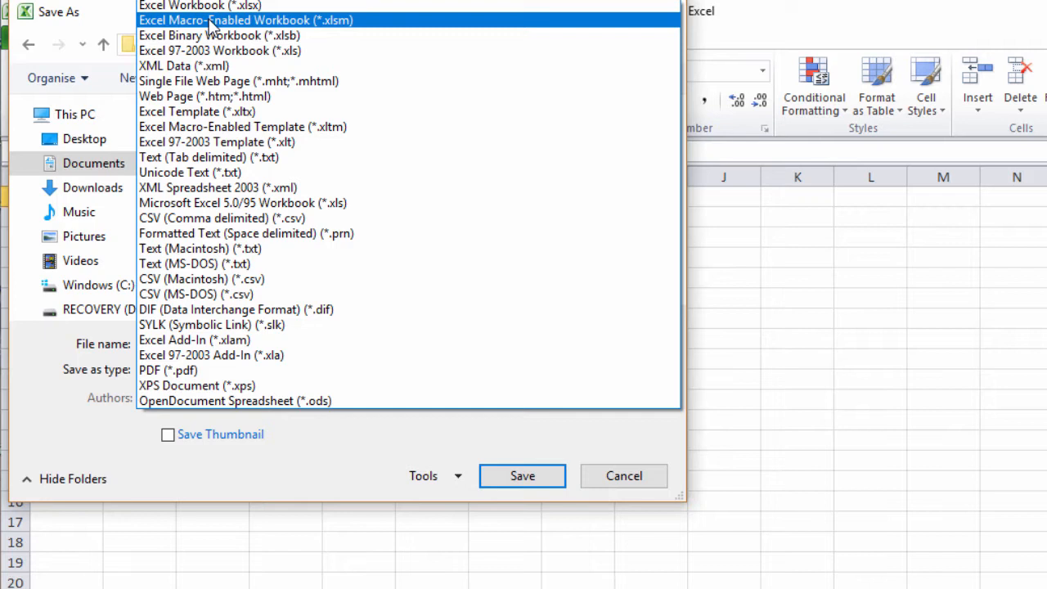
mouse_move(373, 26)
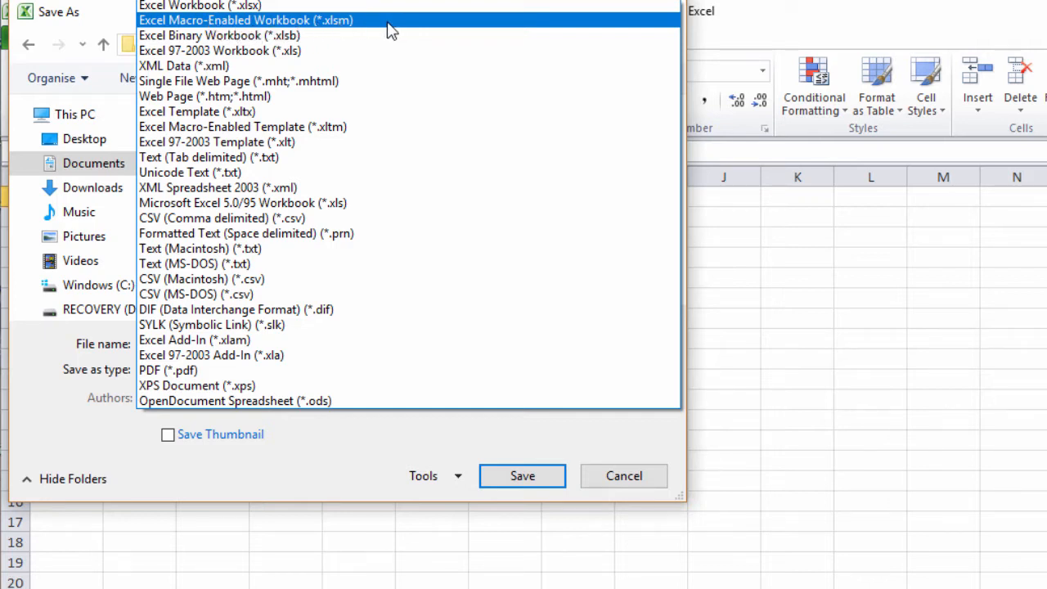
click(245, 19)
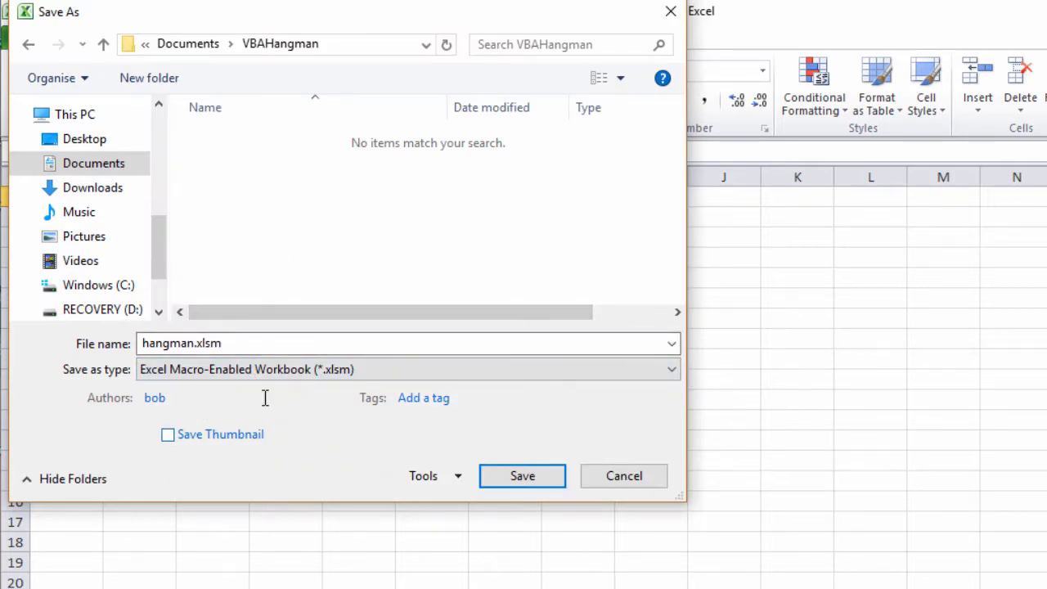
click(522, 475)
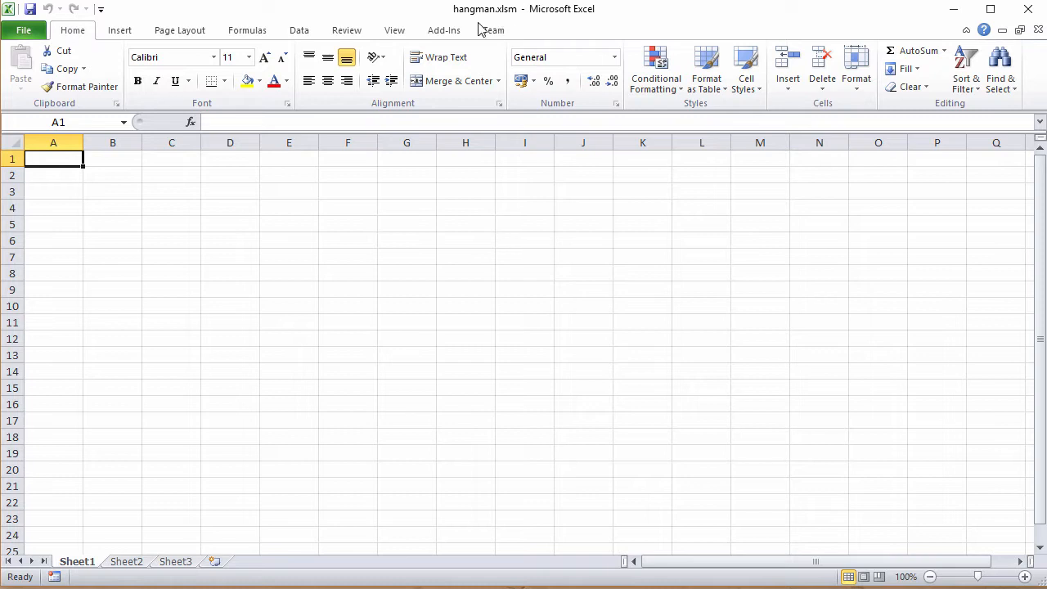
Show the Project Explorer listing Sheet1–Sheet3 and ThisWorkbook for hangman.xlsm.
click(464, 239)
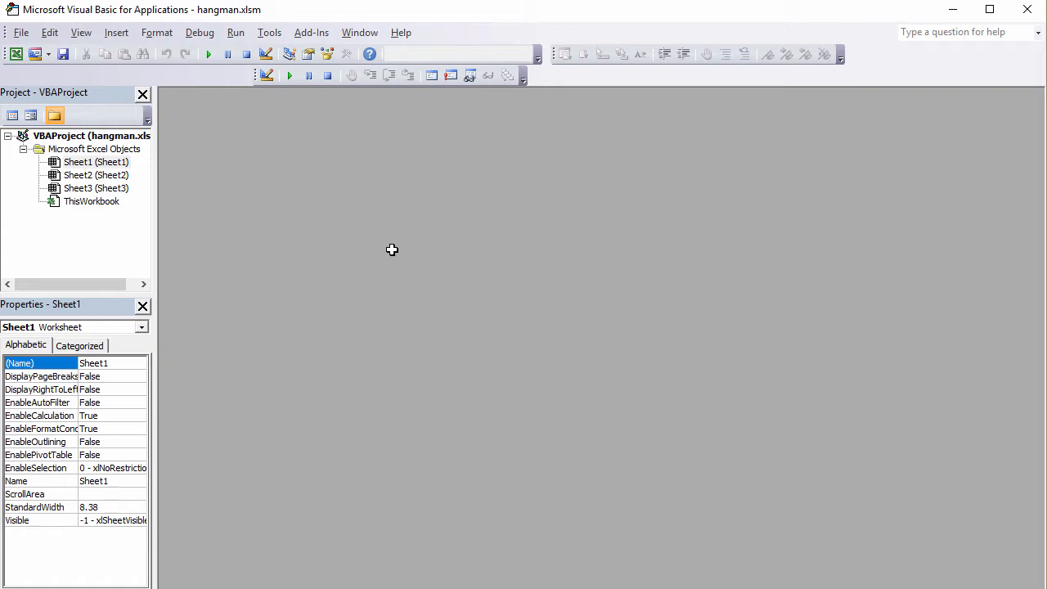
mouse_move(98, 113)
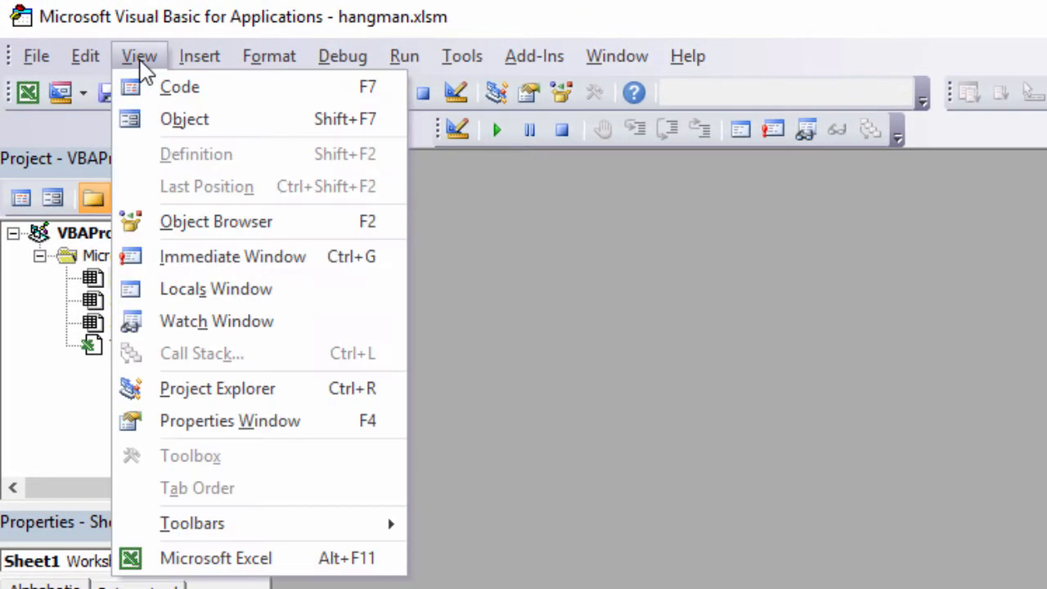
mouse_move(218, 387)
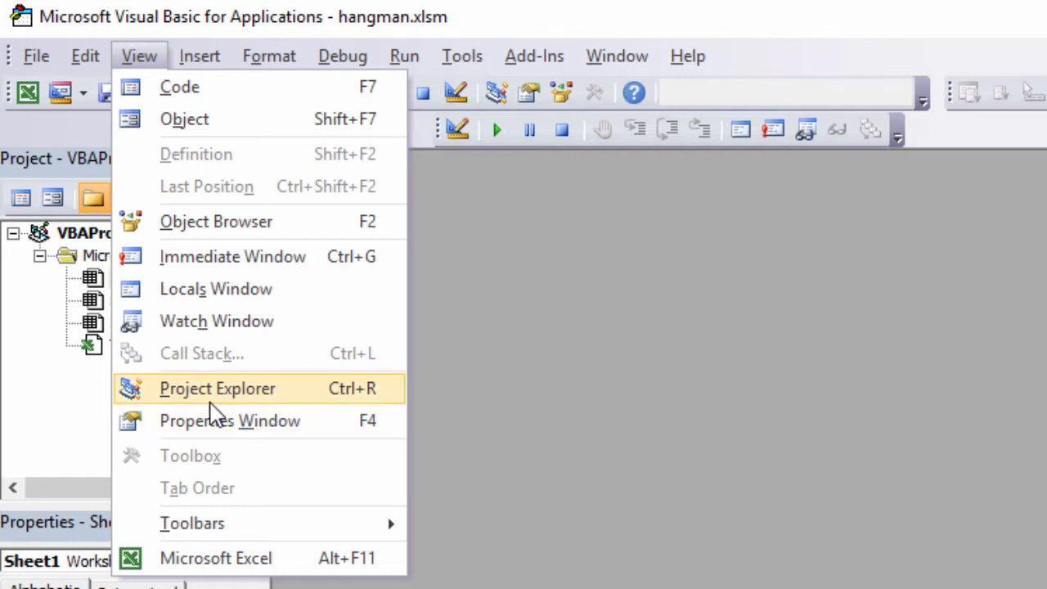
click(216, 388)
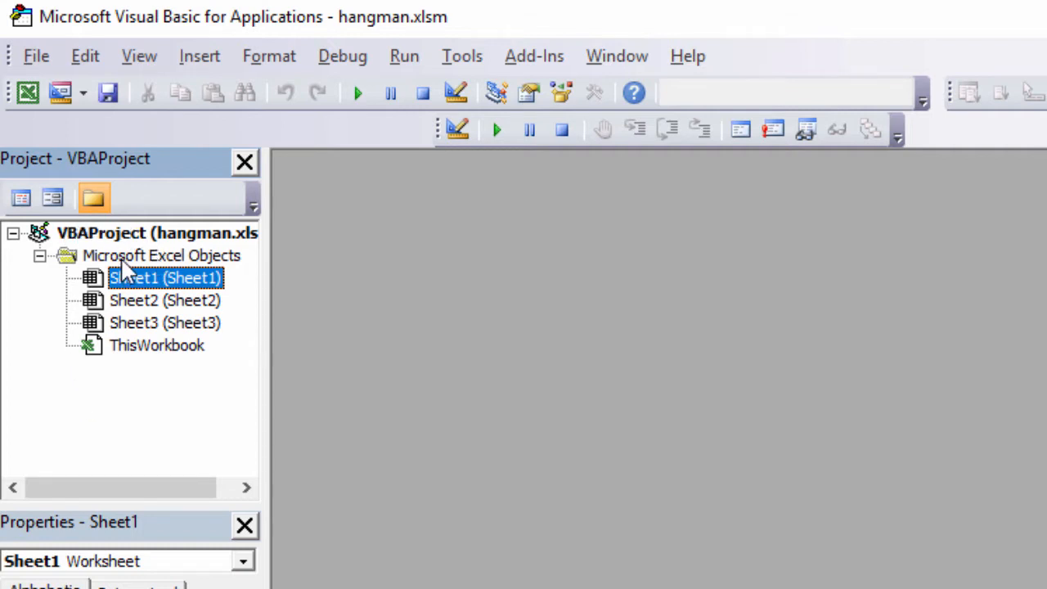
Insert UserForm1 under Microsoft Excel Objects, enlarge it, and move the Toolbox aside.
right_click(160, 255)
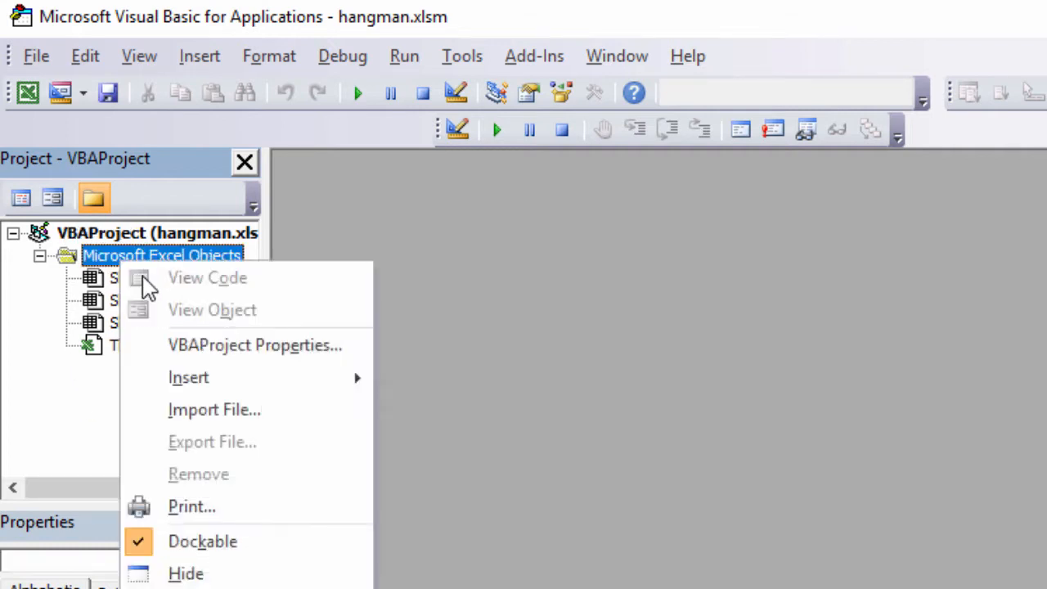
mouse_move(188, 376)
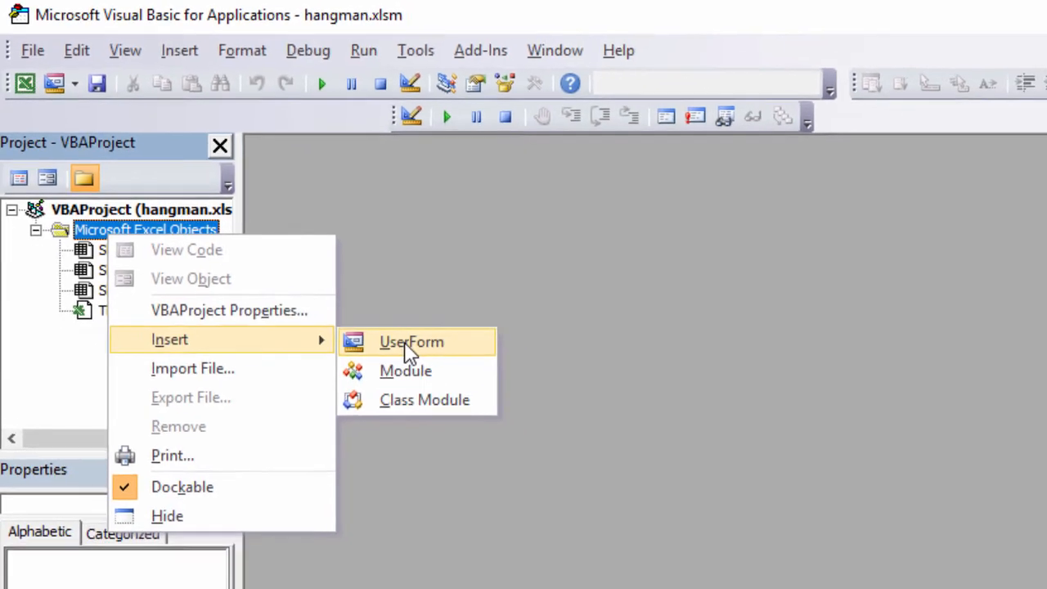
click(410, 342)
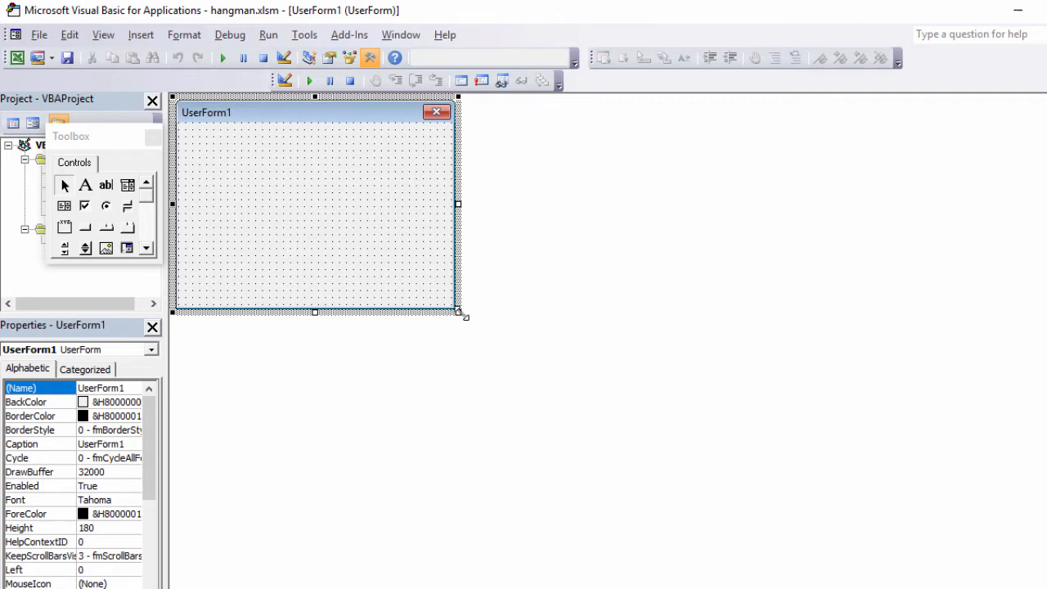
drag(458, 314, 571, 383)
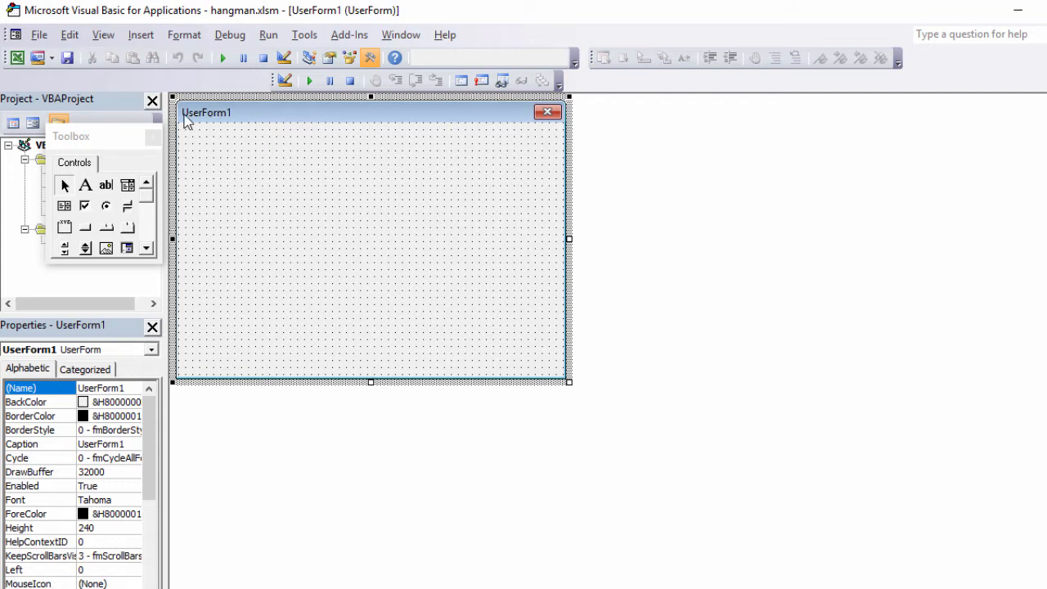
mouse_move(245, 119)
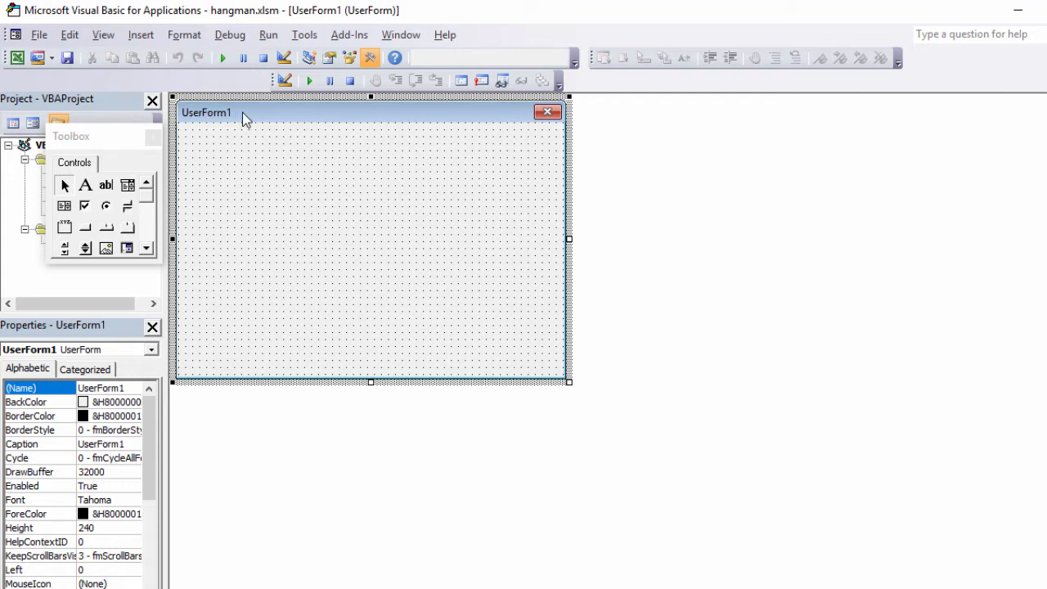
mouse_move(229, 118)
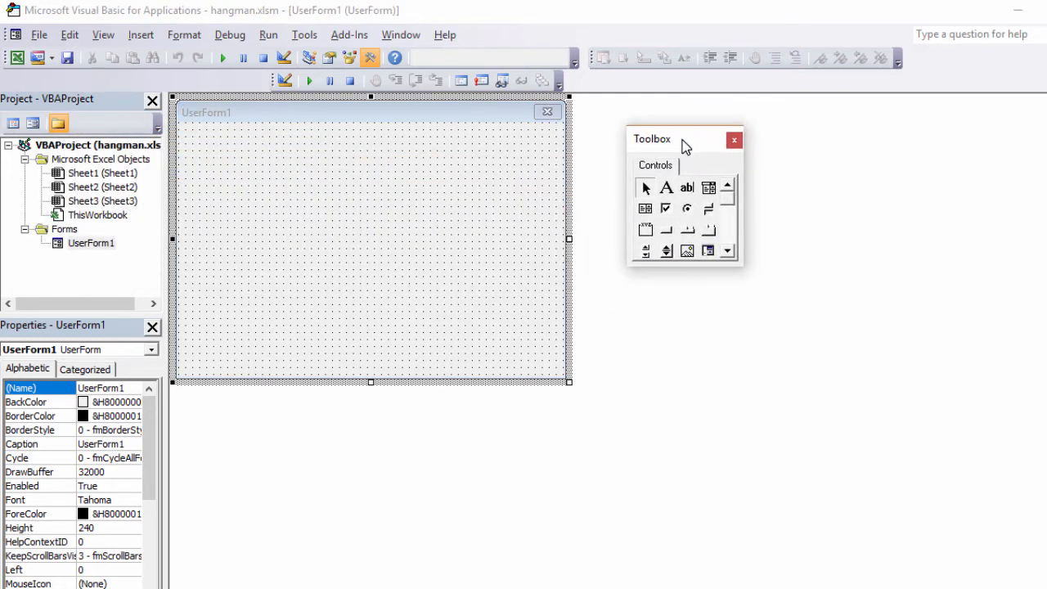
drag(685, 137, 684, 149)
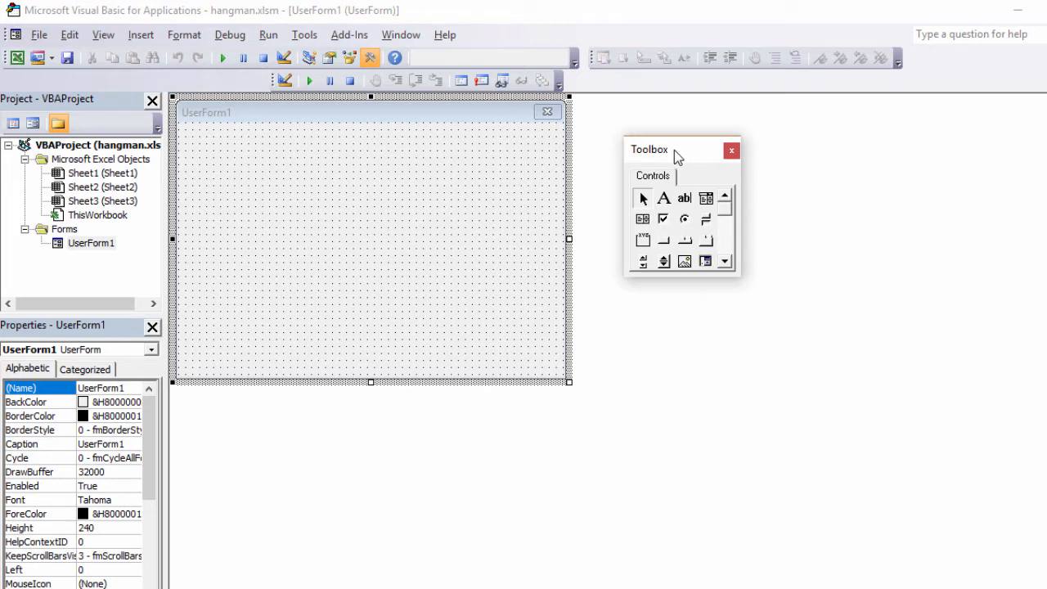
mouse_move(249, 122)
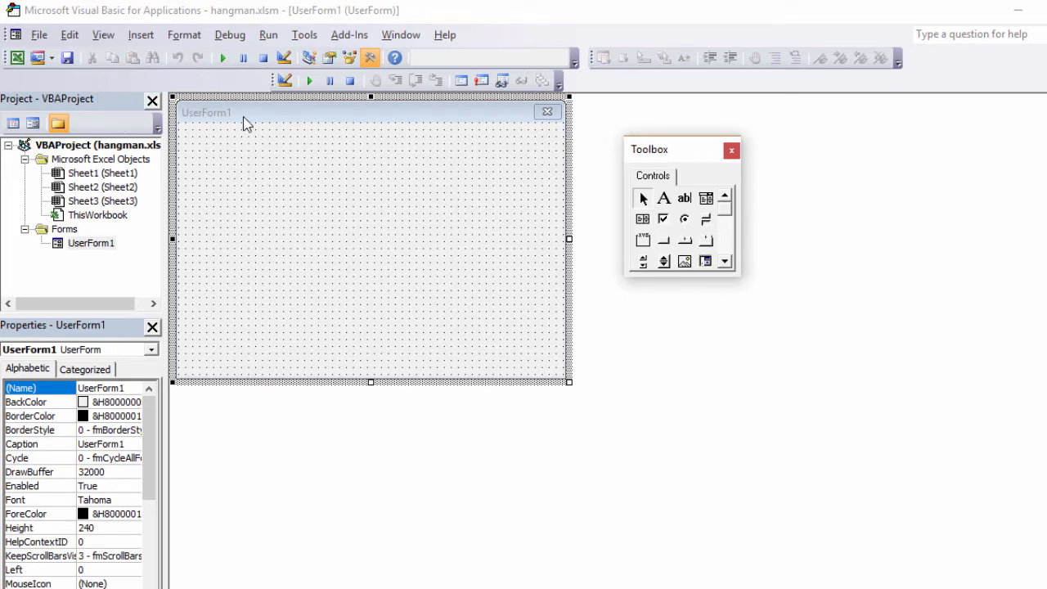
mouse_move(527, 139)
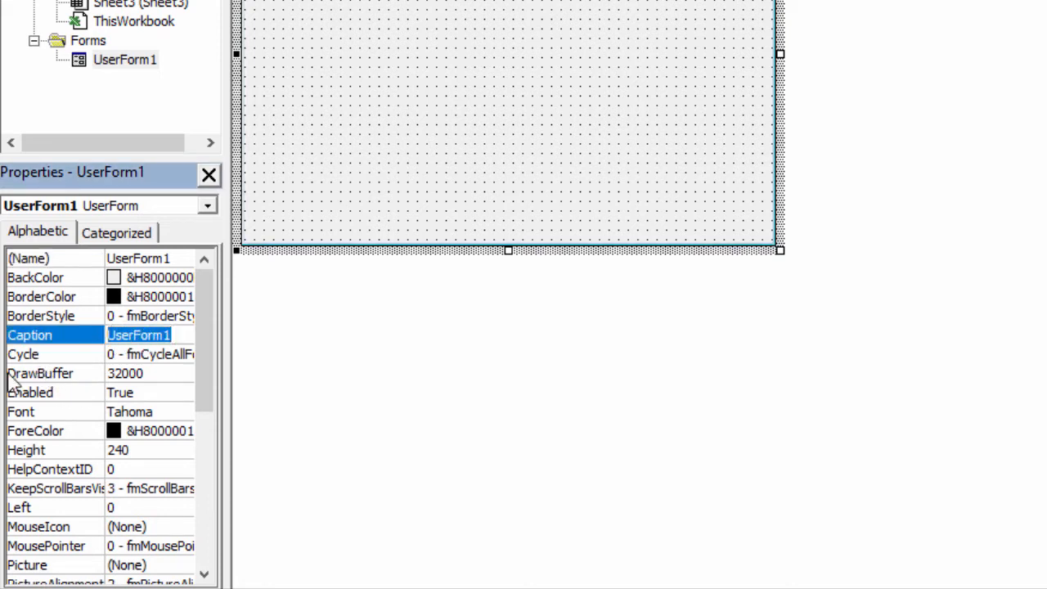
Set the form's Caption property to HANGMAN.
text(HANGMAN)
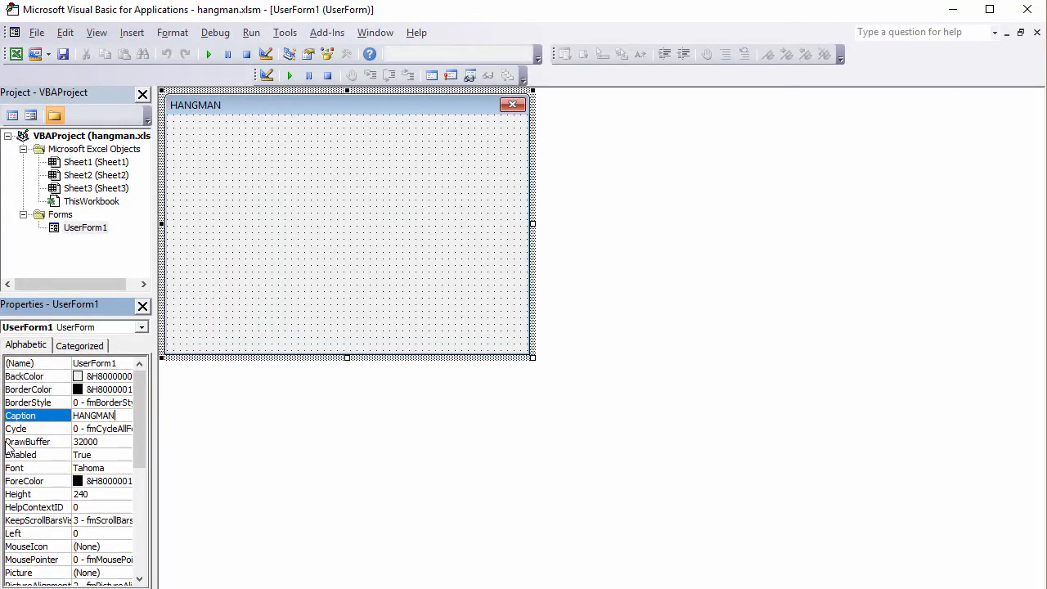
mouse_move(51, 452)
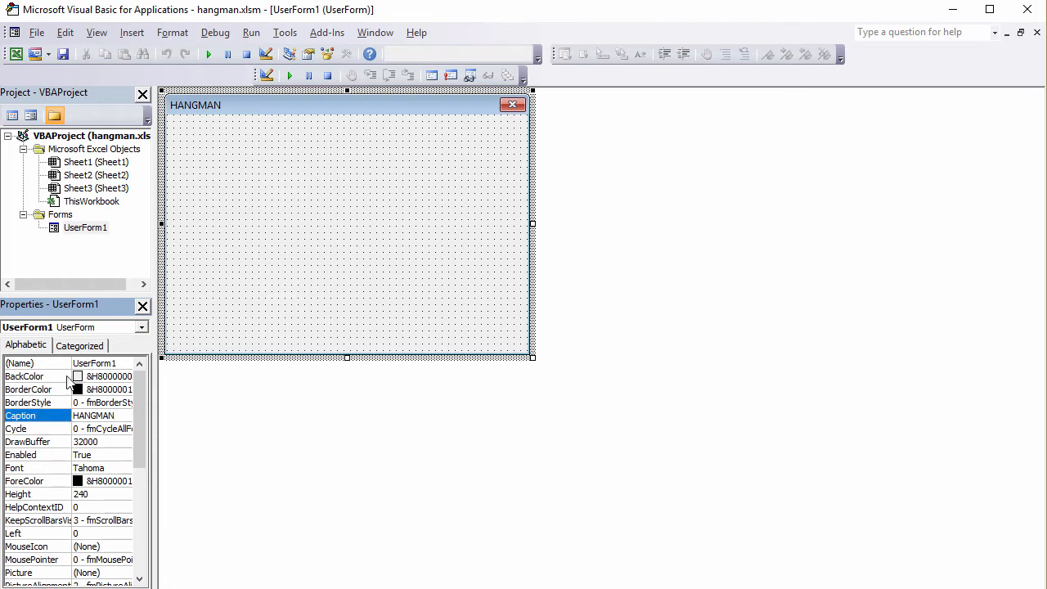
click(347, 54)
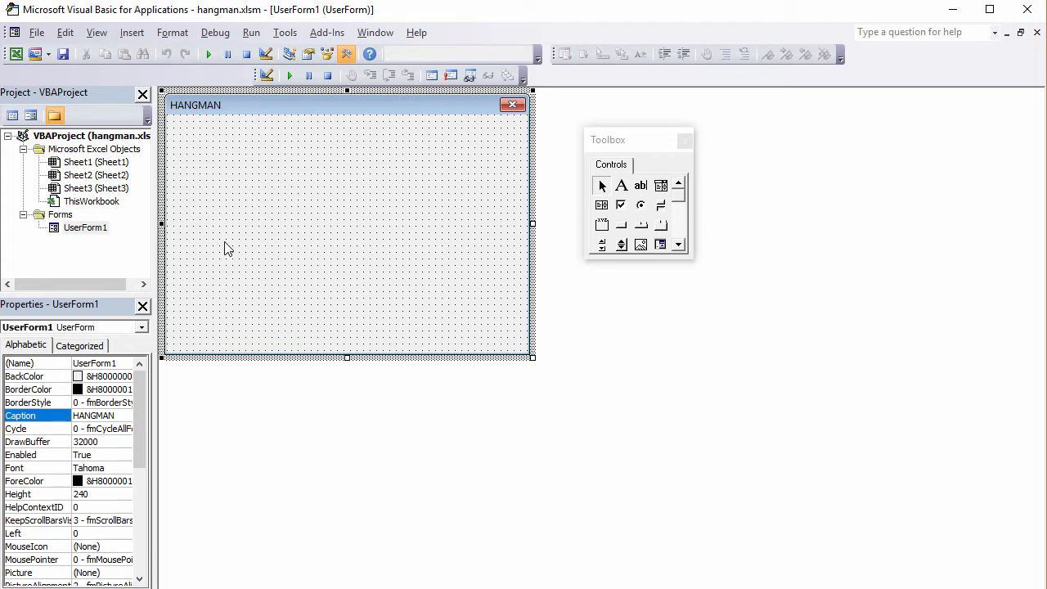
mouse_move(237, 226)
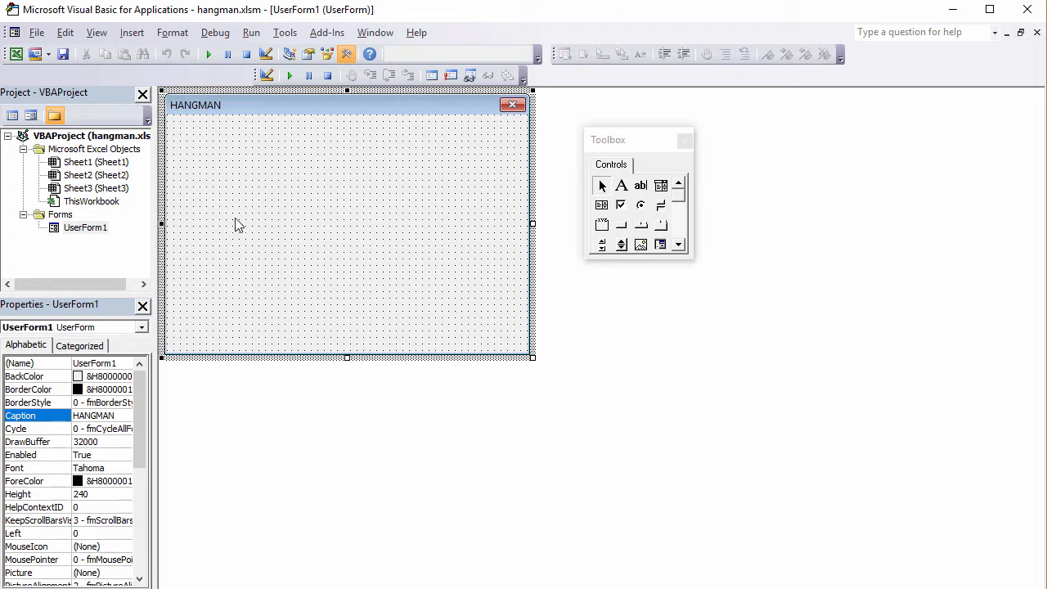
mouse_move(622, 226)
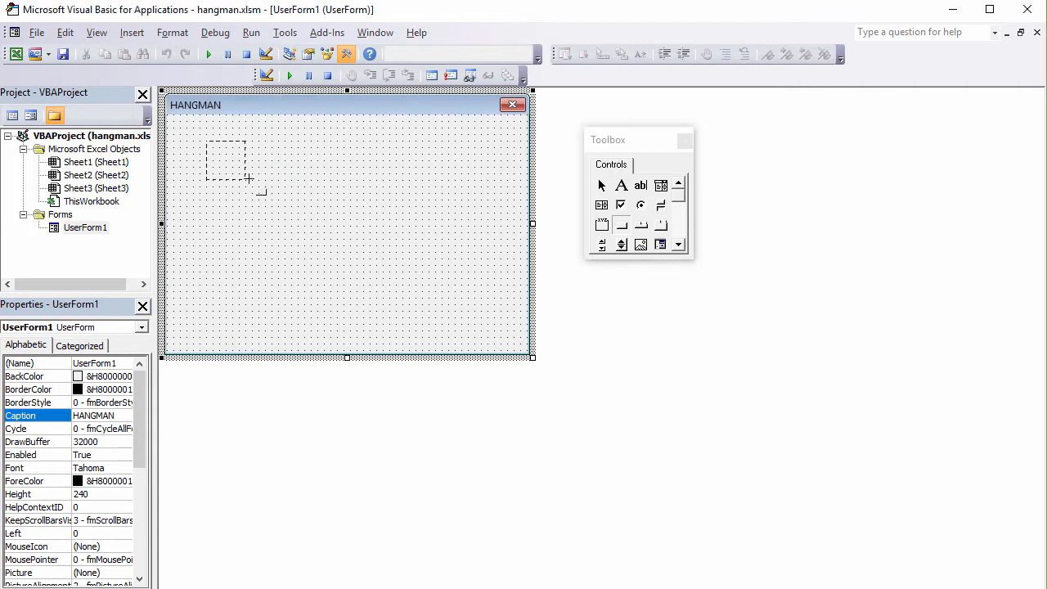
Draw CommandButton1 near the form's top-left and caption it New Game.
drag(203, 137, 301, 189)
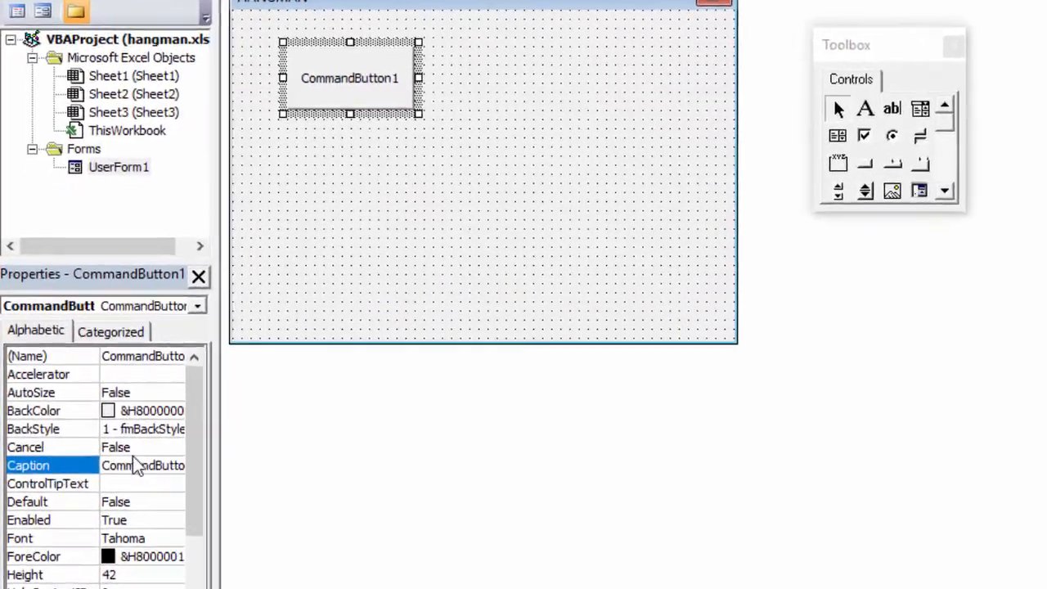
text(New Game)
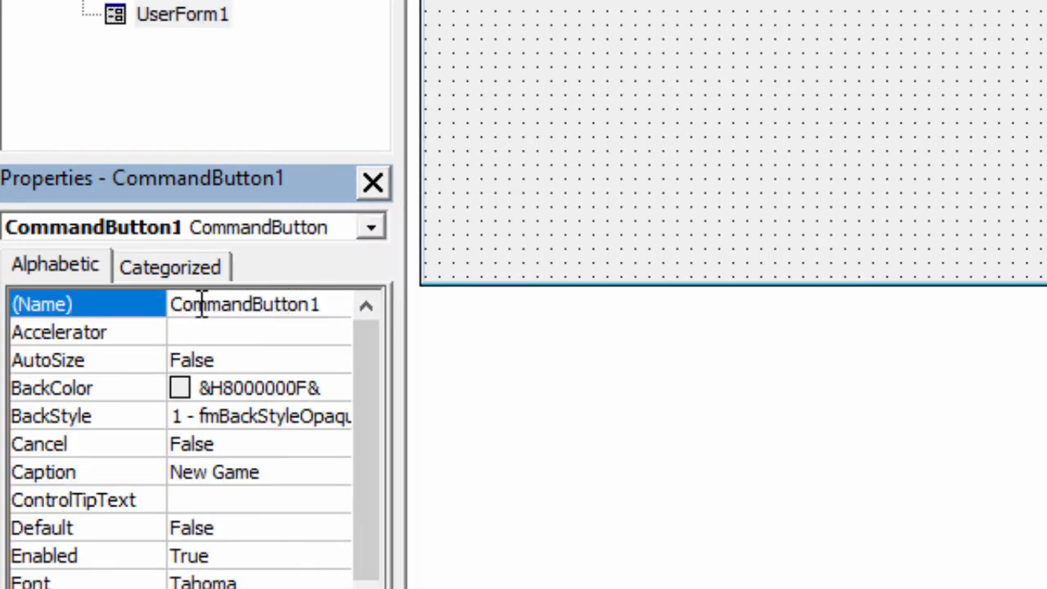
Set the New Game button's (Name) property to cmdNewGame.
double_click(243, 303)
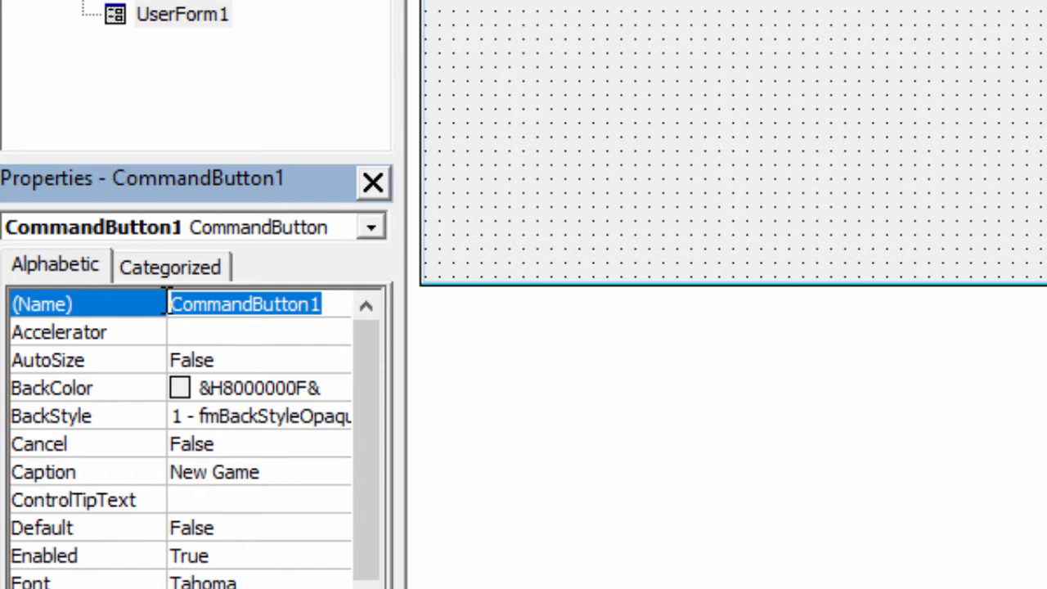
text(cmd)
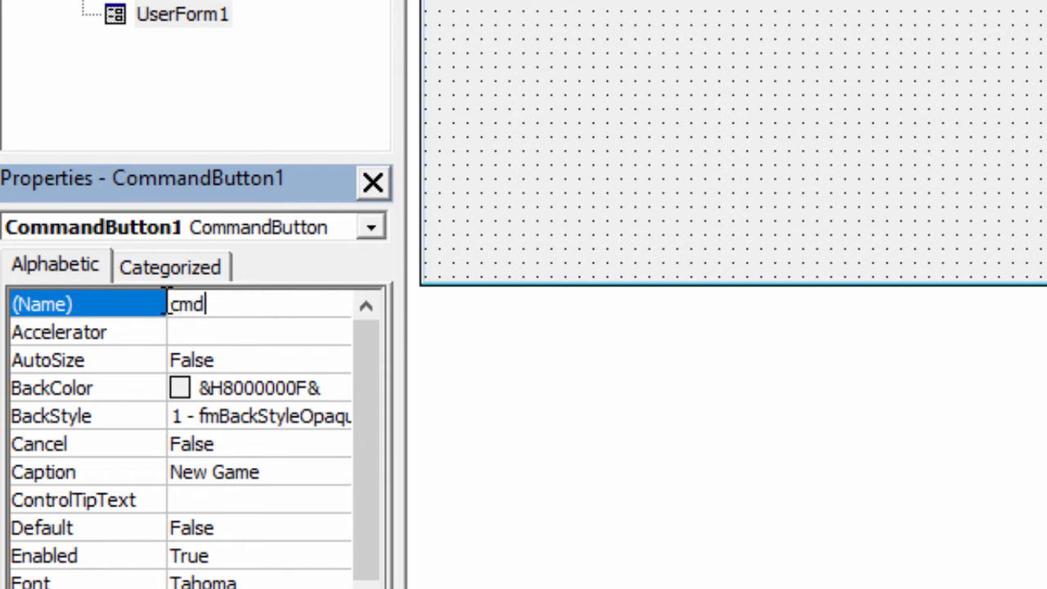
text(New)
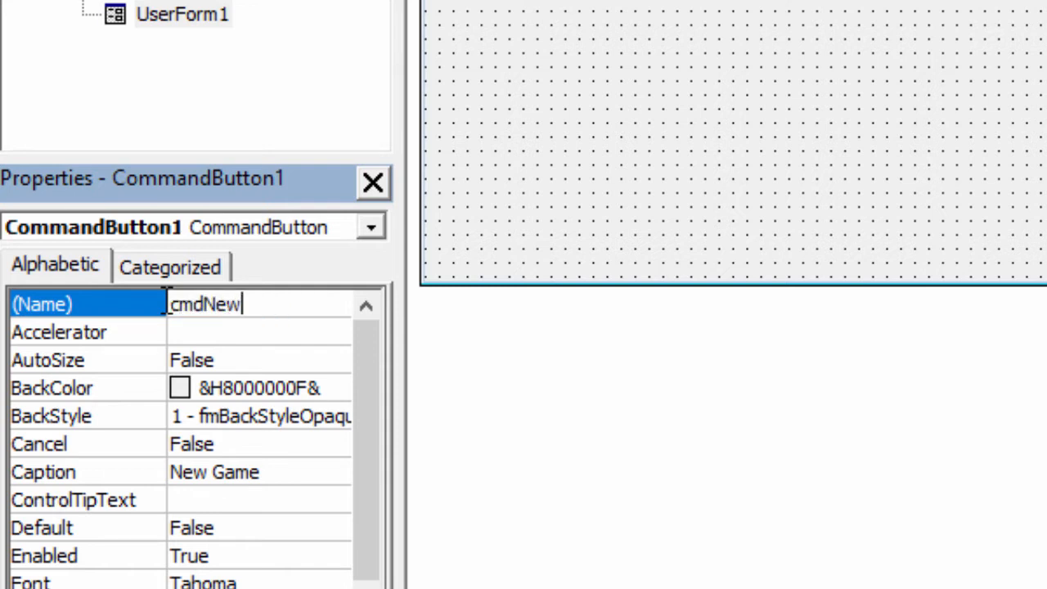
text(Game)
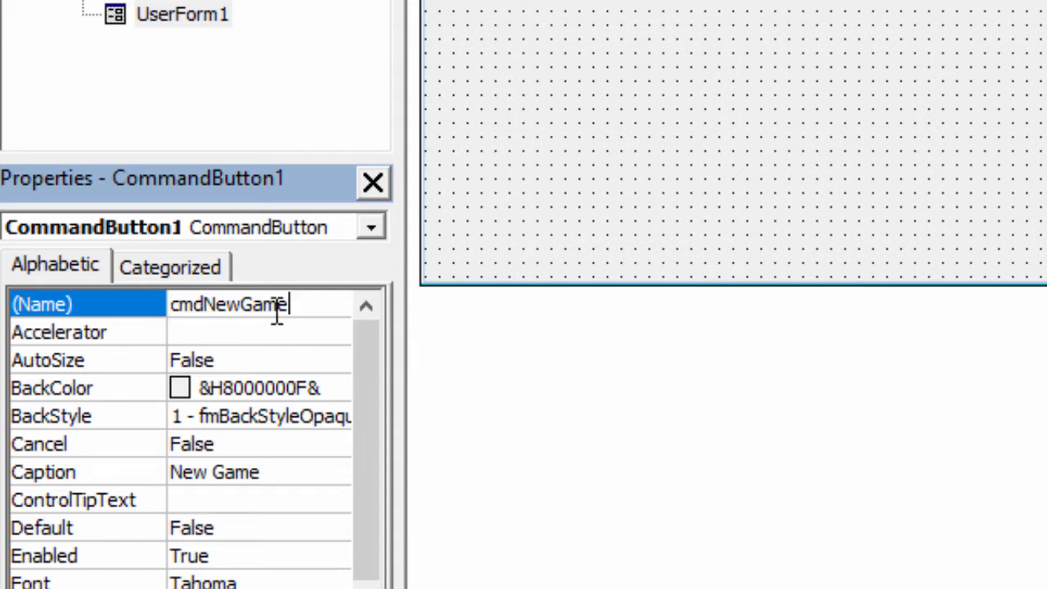
mouse_move(176, 317)
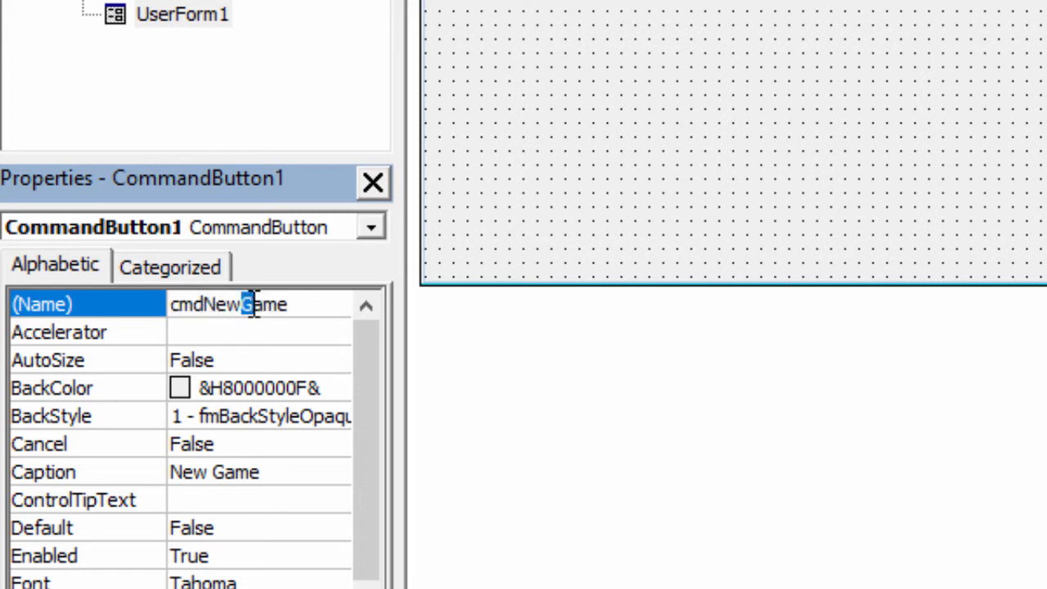
mouse_move(313, 308)
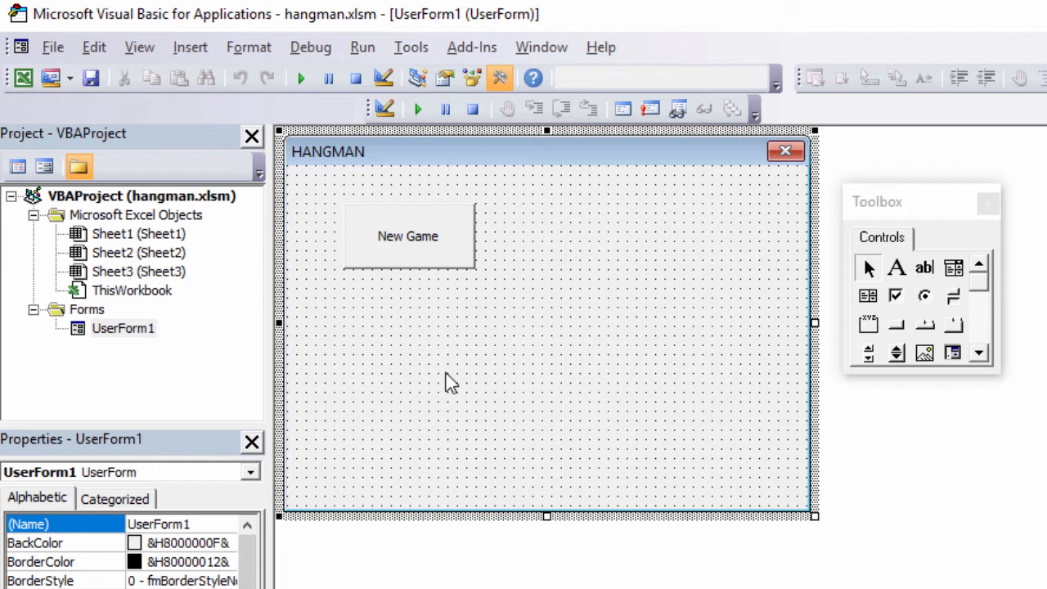
mouse_move(603, 344)
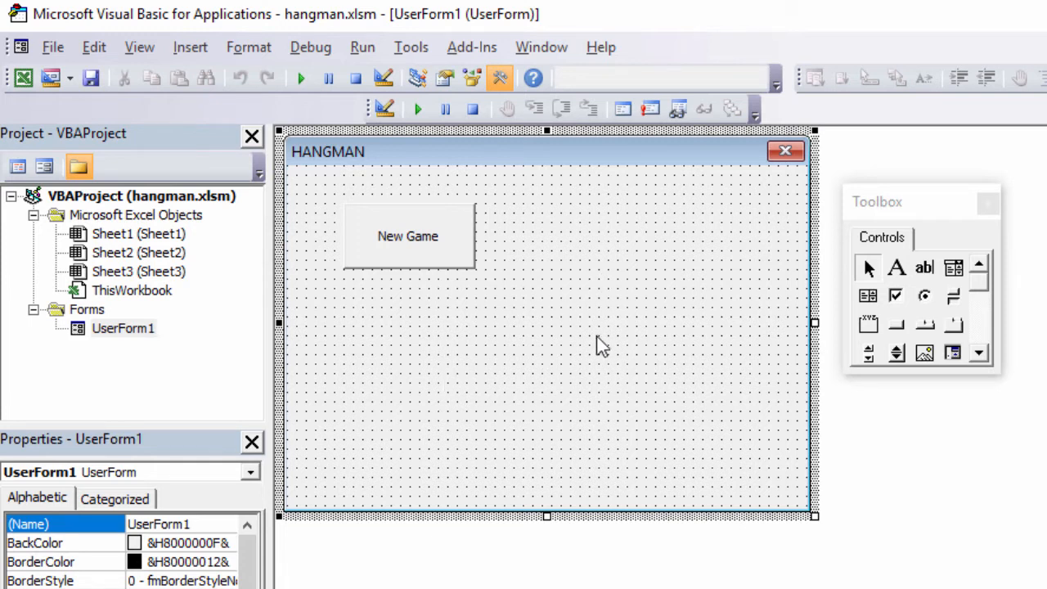
mouse_move(893, 211)
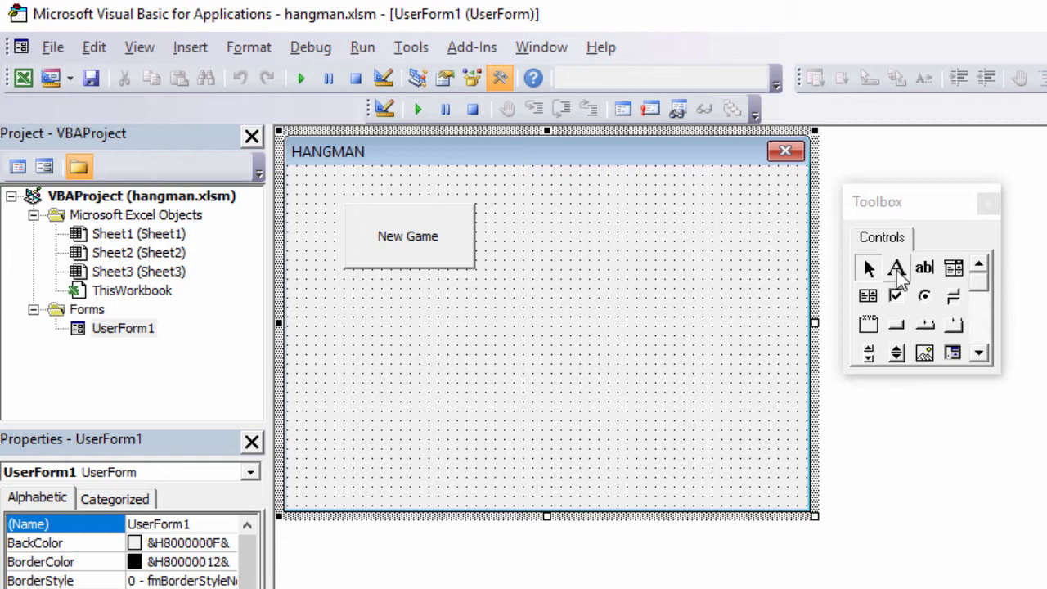
Draw a message label right of New Game and give it an lbl-prefixed name.
click(896, 268)
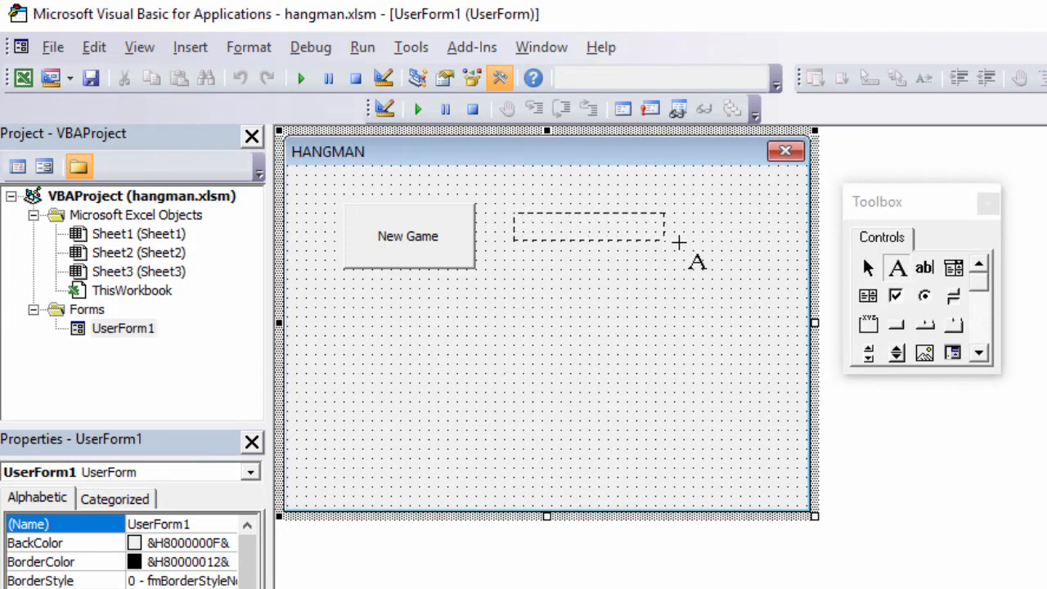
drag(511, 212, 662, 246)
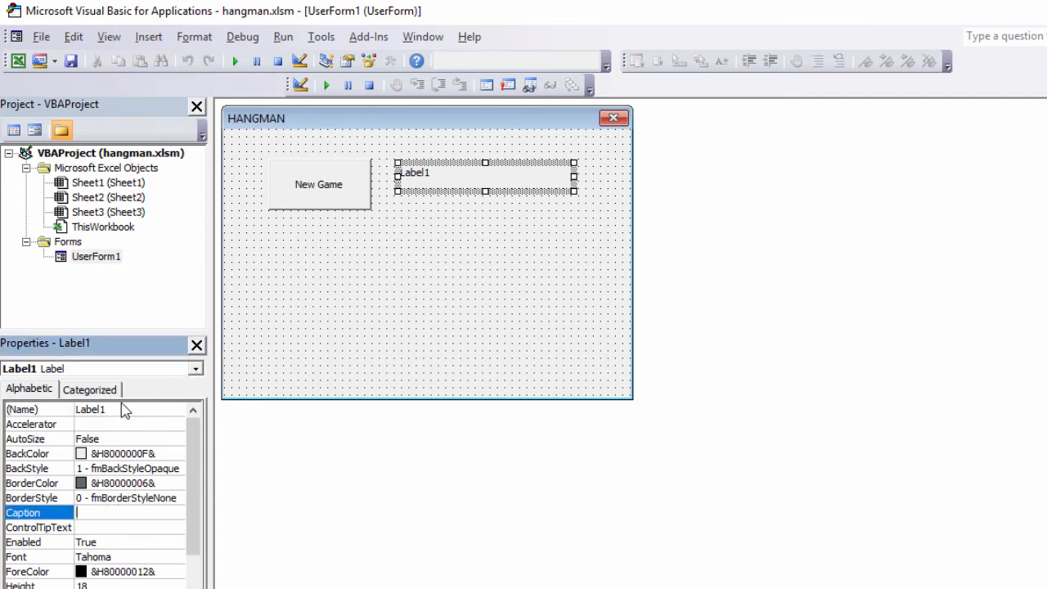
click(36, 409)
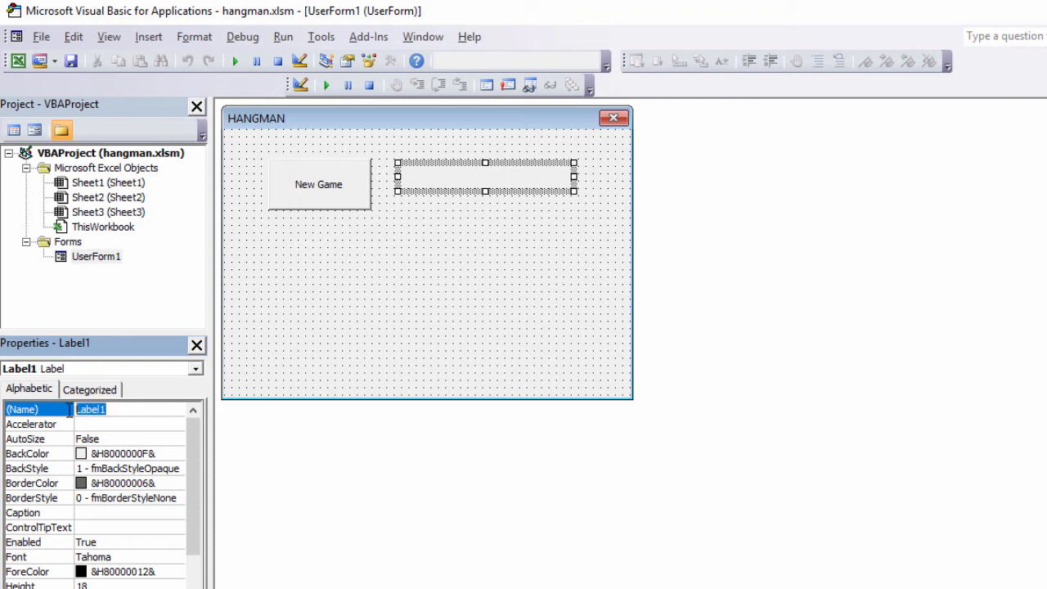
text(lbl)
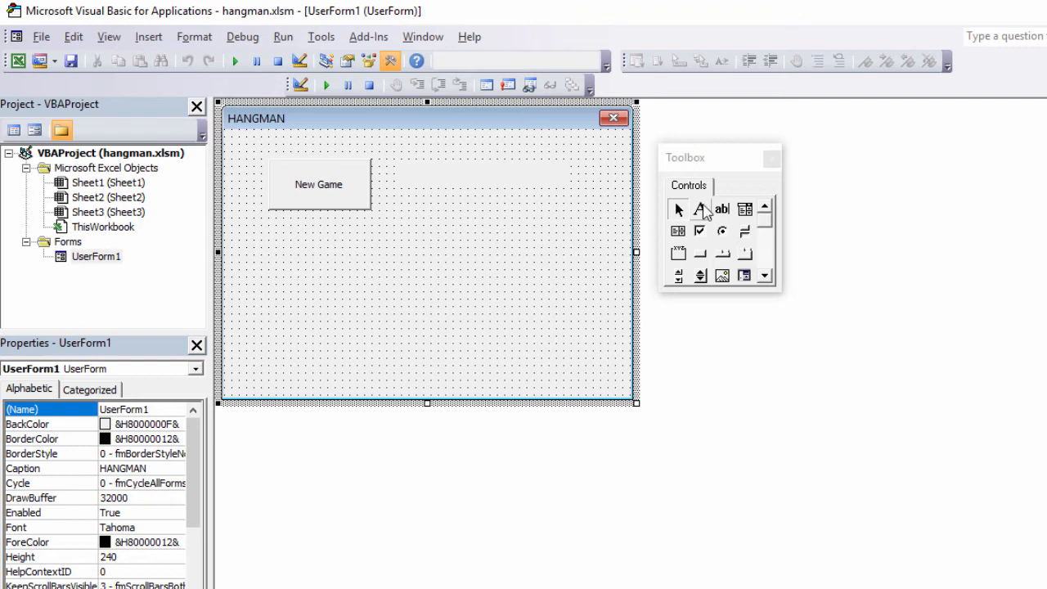
Draw a label below New Game named lblGuess with the caption Guess.
click(700, 210)
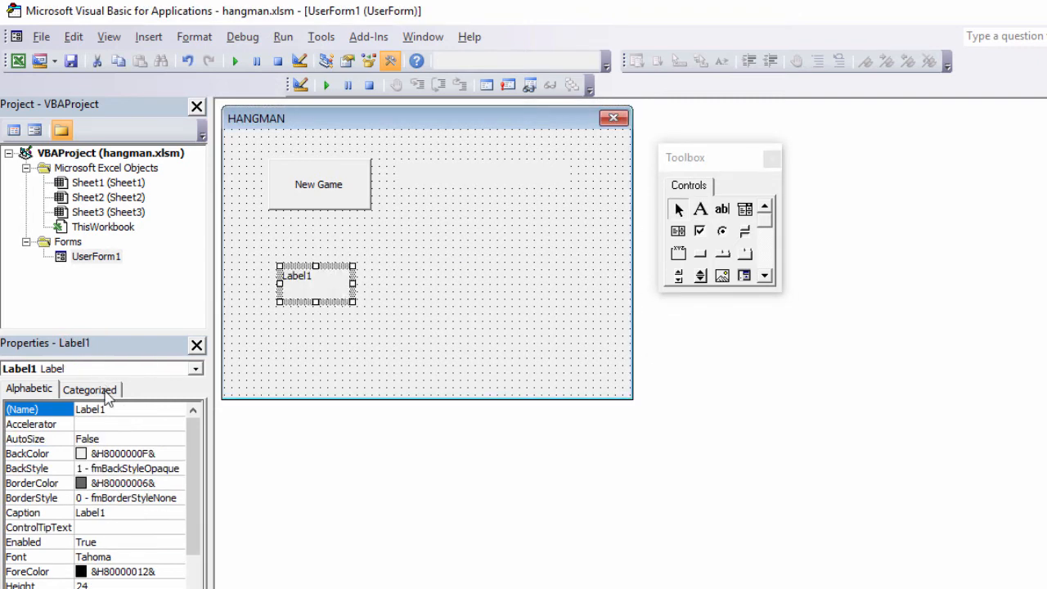
text(lblGuess)
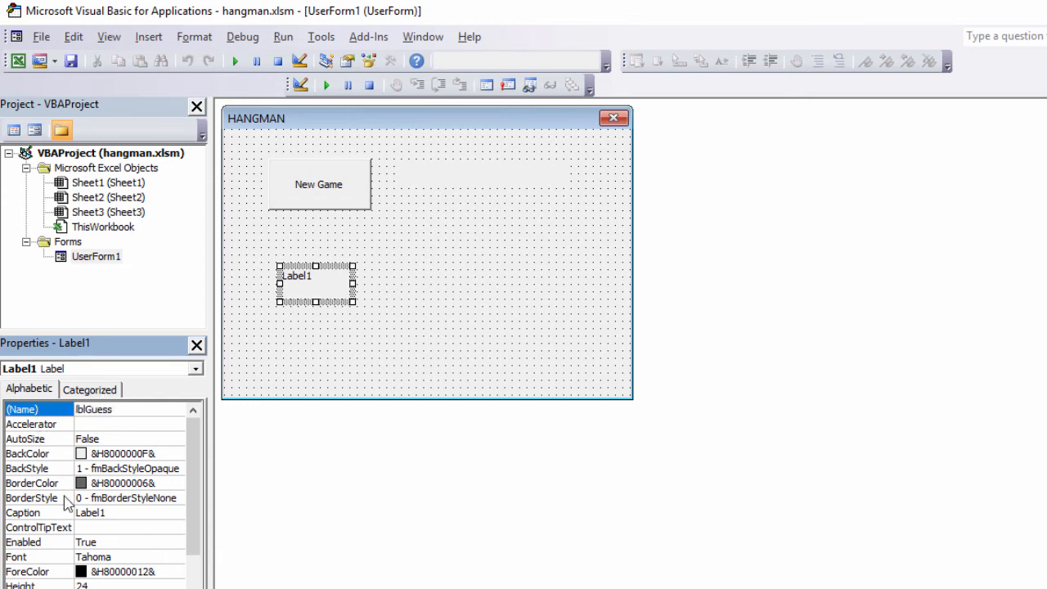
click(23, 513)
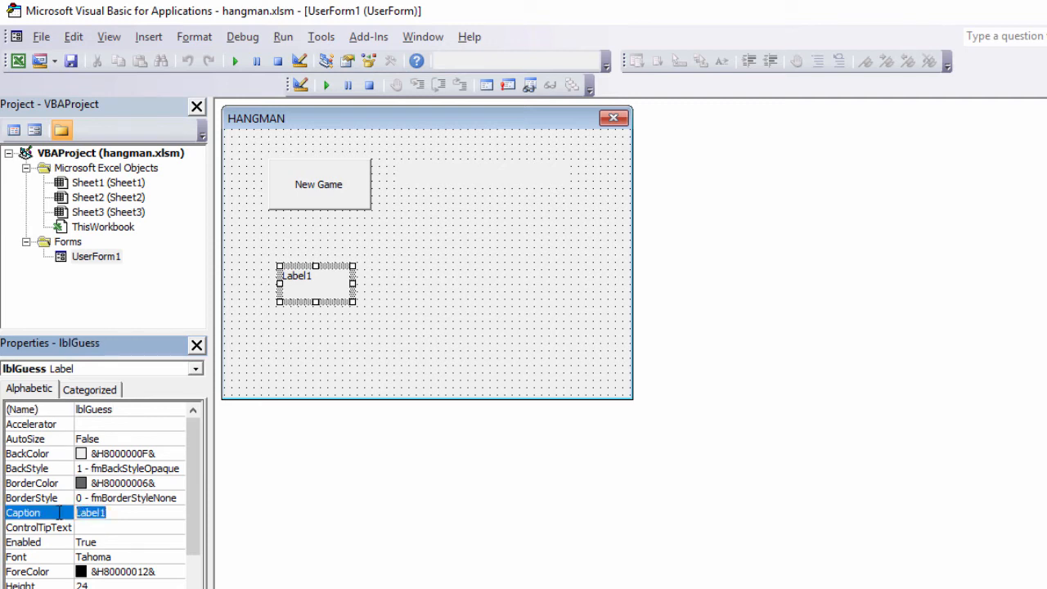
text(Guess)
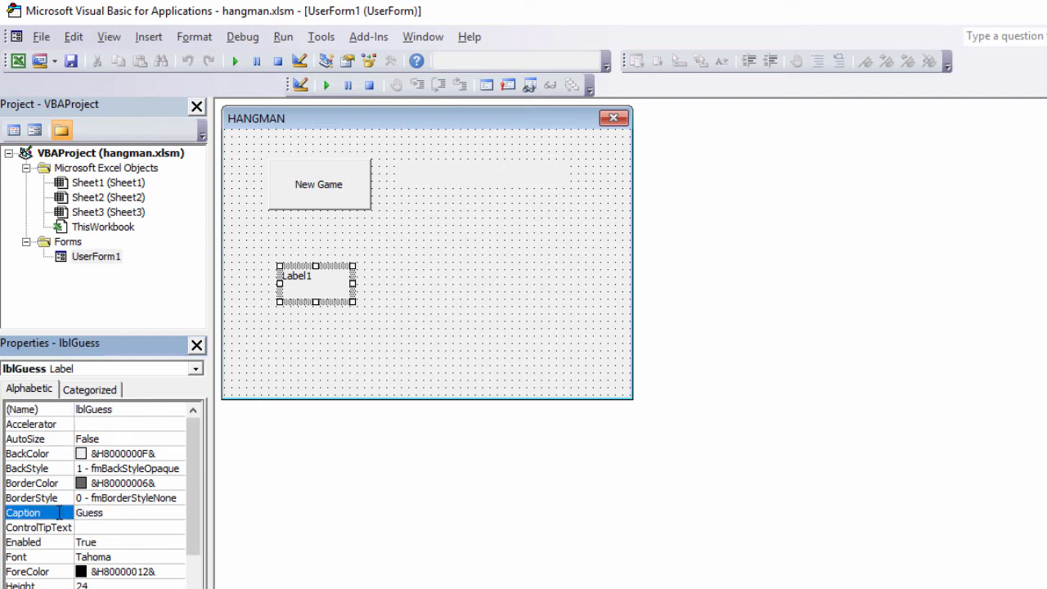
text(Guess)
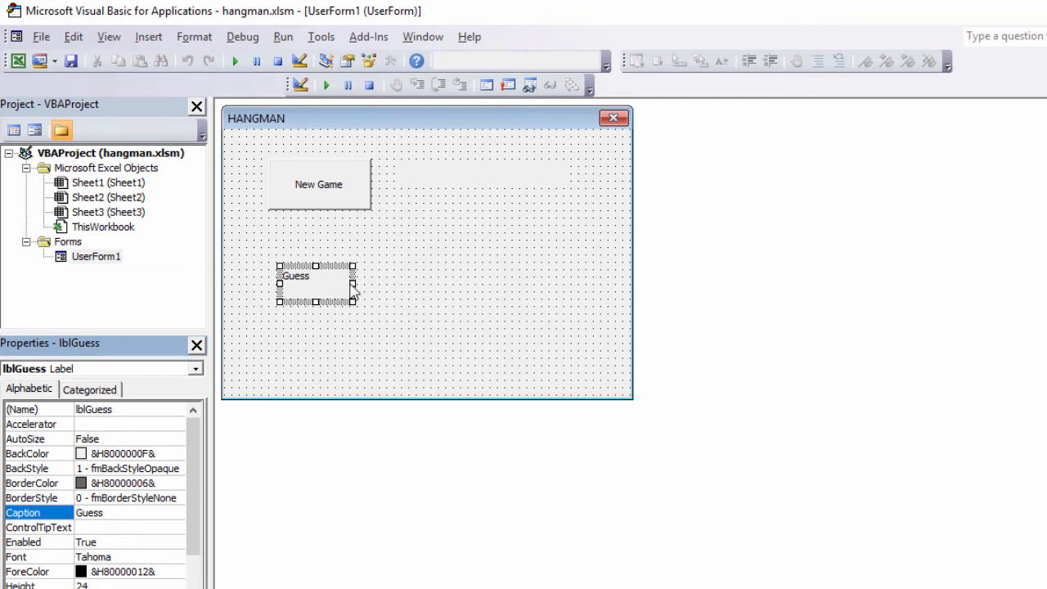
click(390, 61)
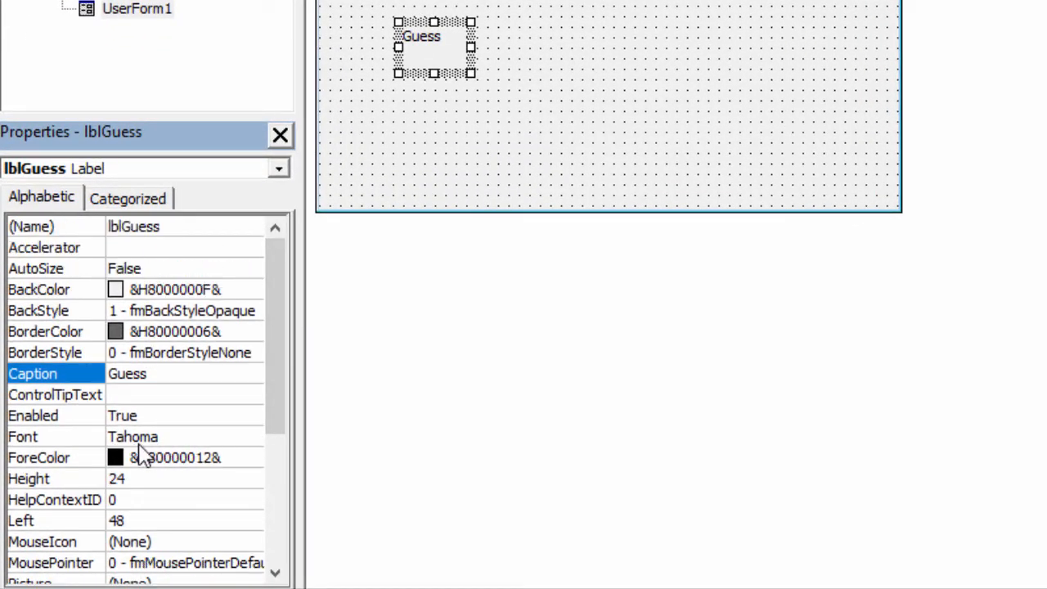
mouse_move(160, 455)
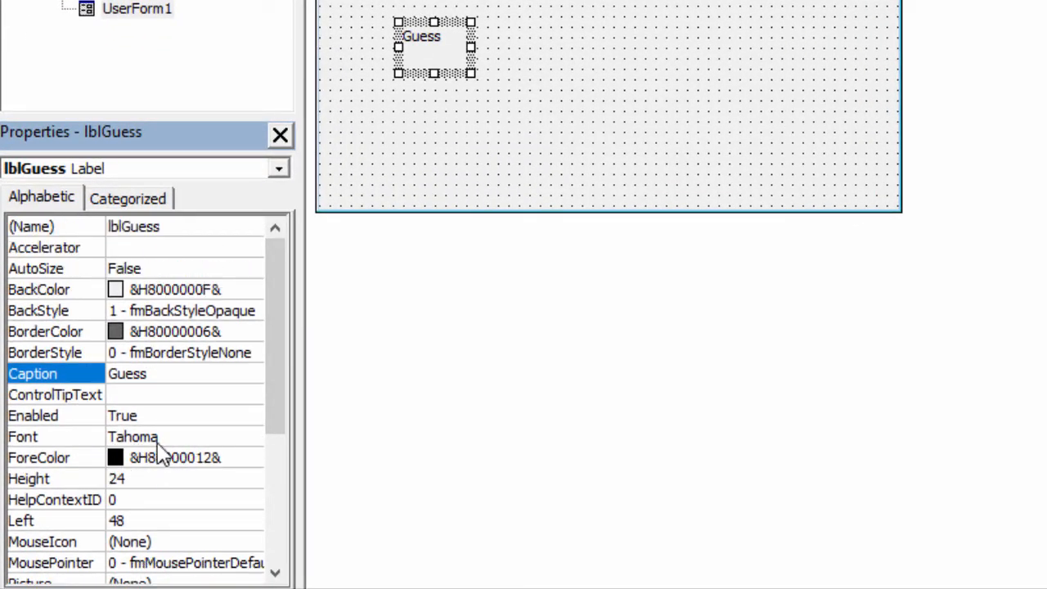
mouse_move(115, 307)
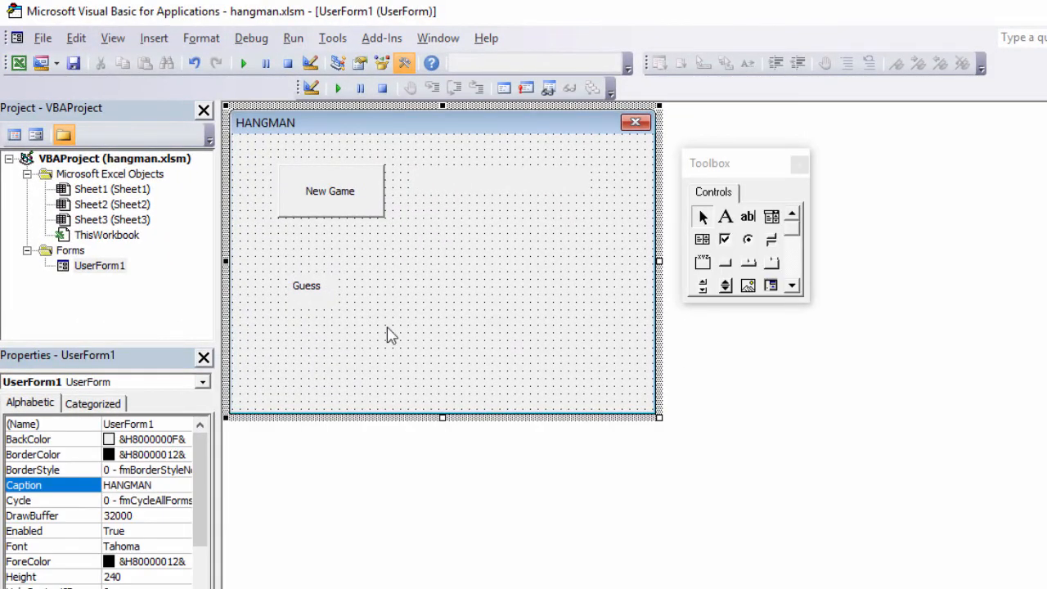
mouse_move(746, 216)
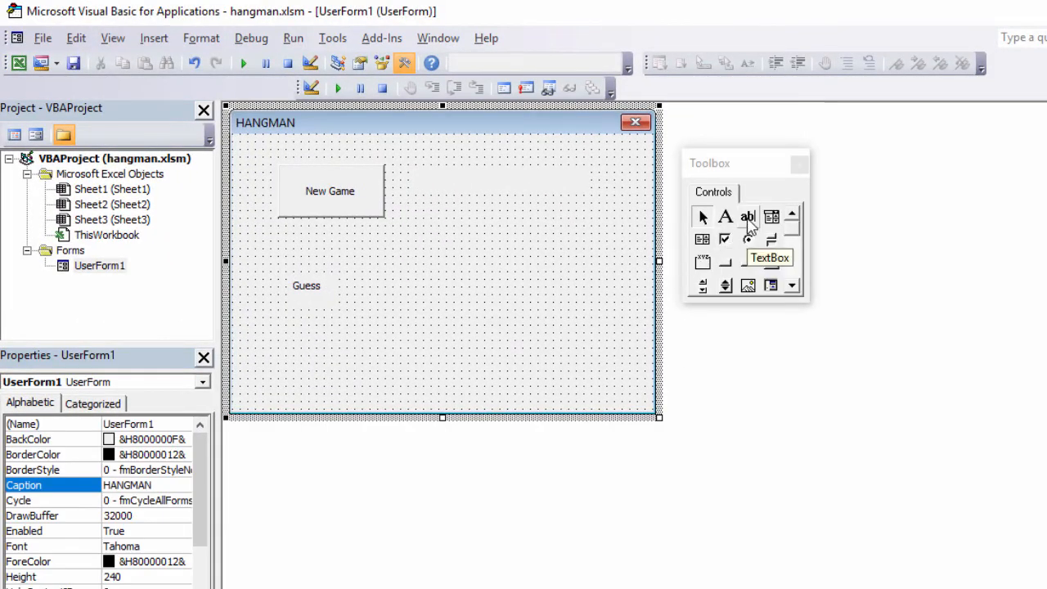
Draw a small text box to the right of the Guess label.
click(748, 216)
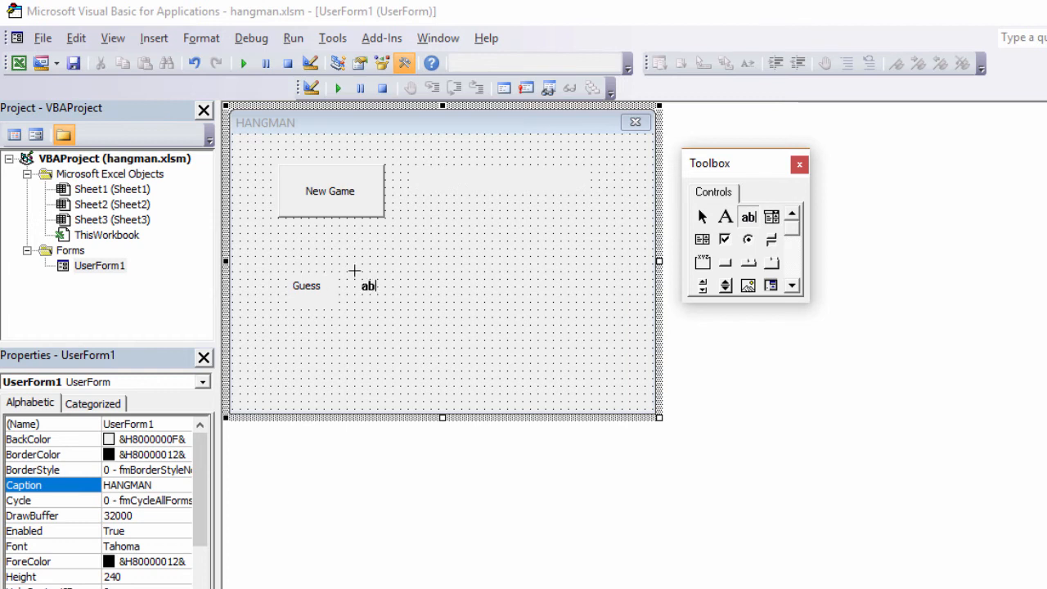
drag(368, 285, 393, 309)
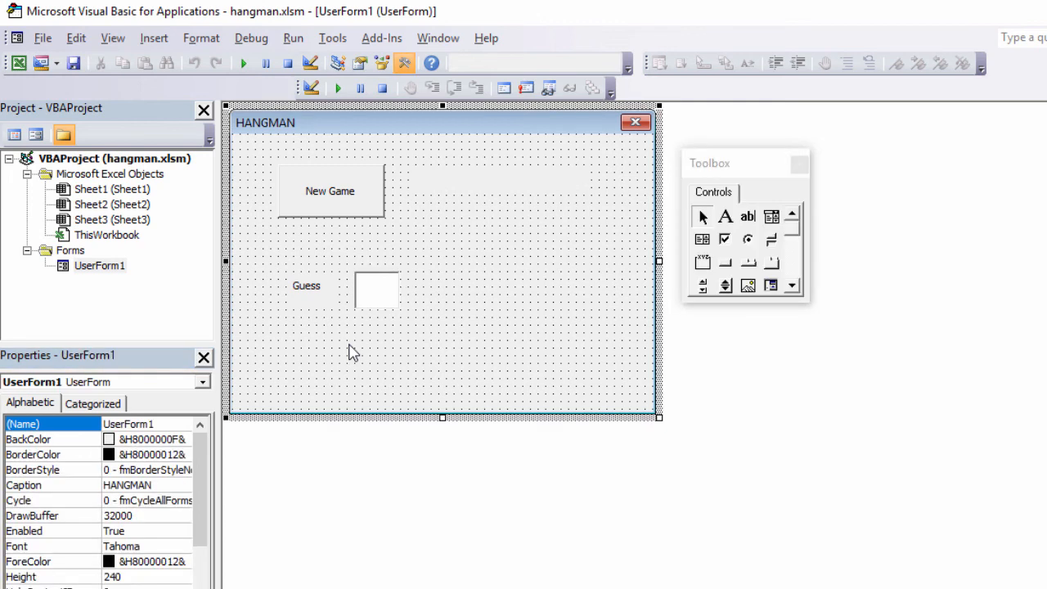
mouse_move(726, 274)
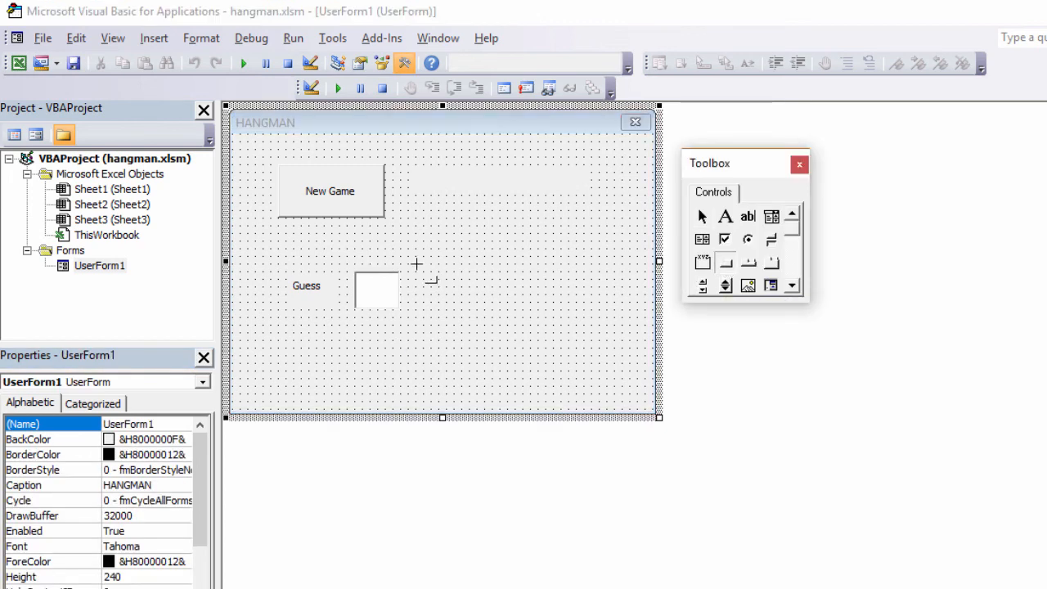
Draw a button right of the text box, named cmdGo and captioned Go.
drag(442, 278, 511, 314)
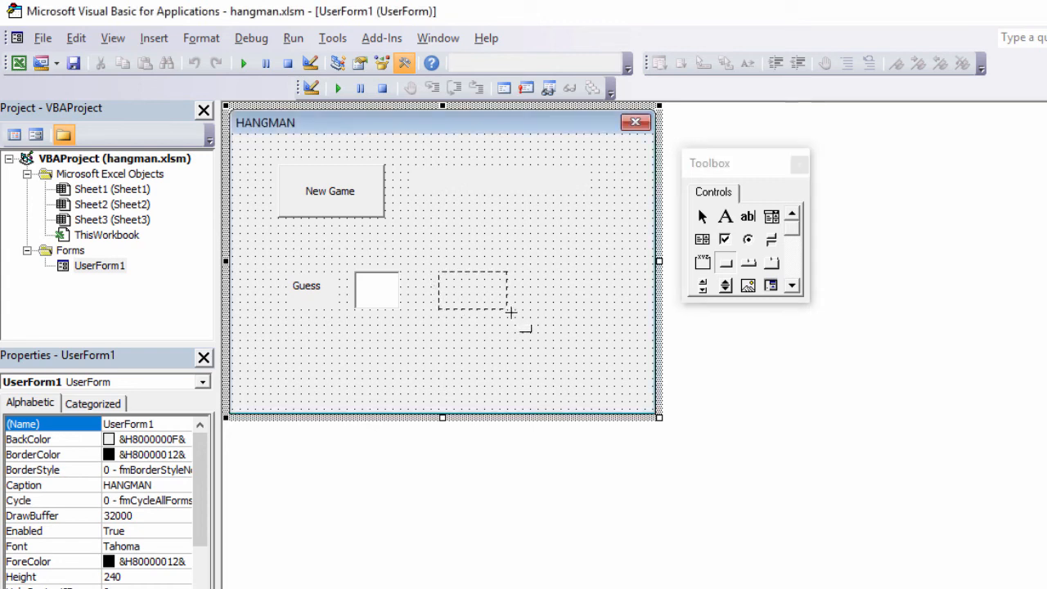
drag(442, 269, 510, 313)
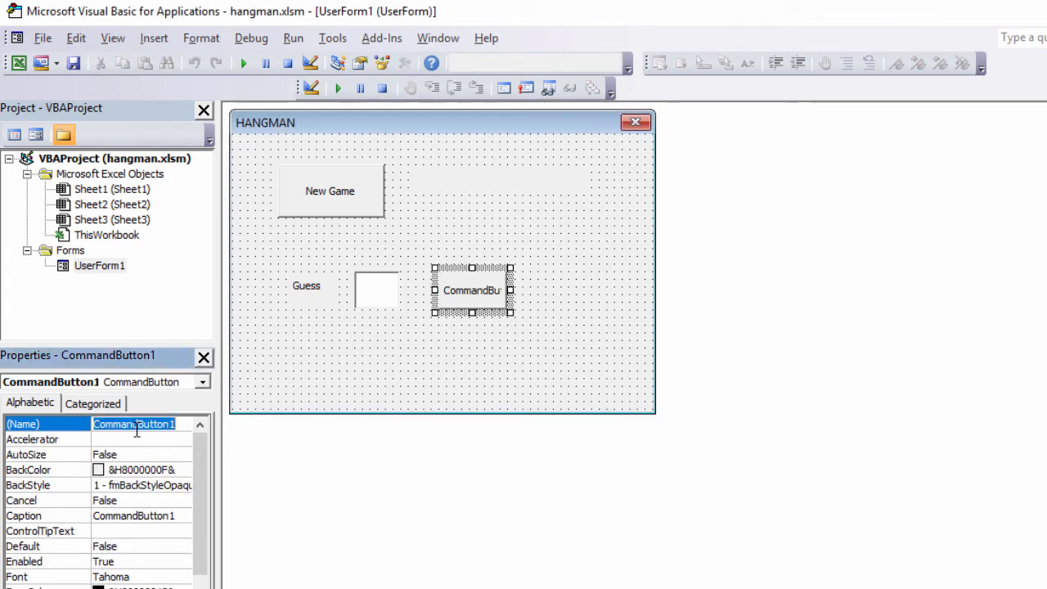
text(cmdG)
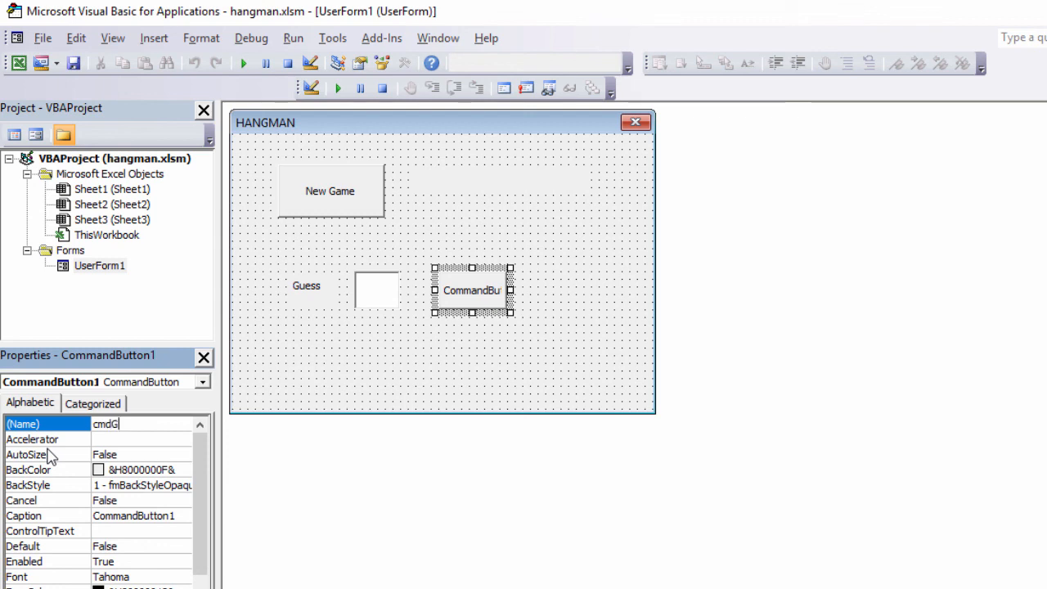
text(o)
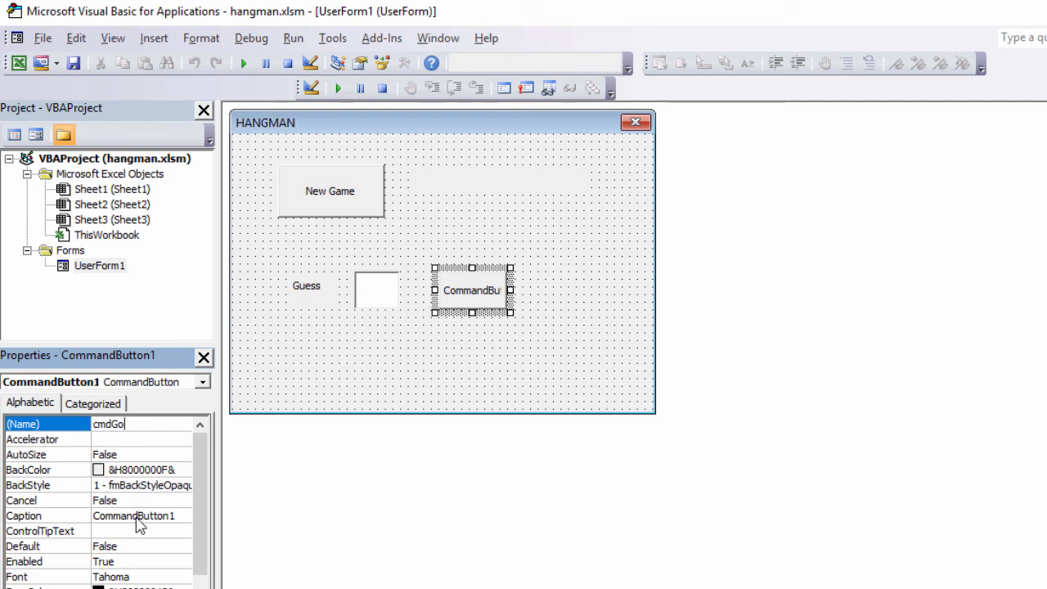
click(46, 515)
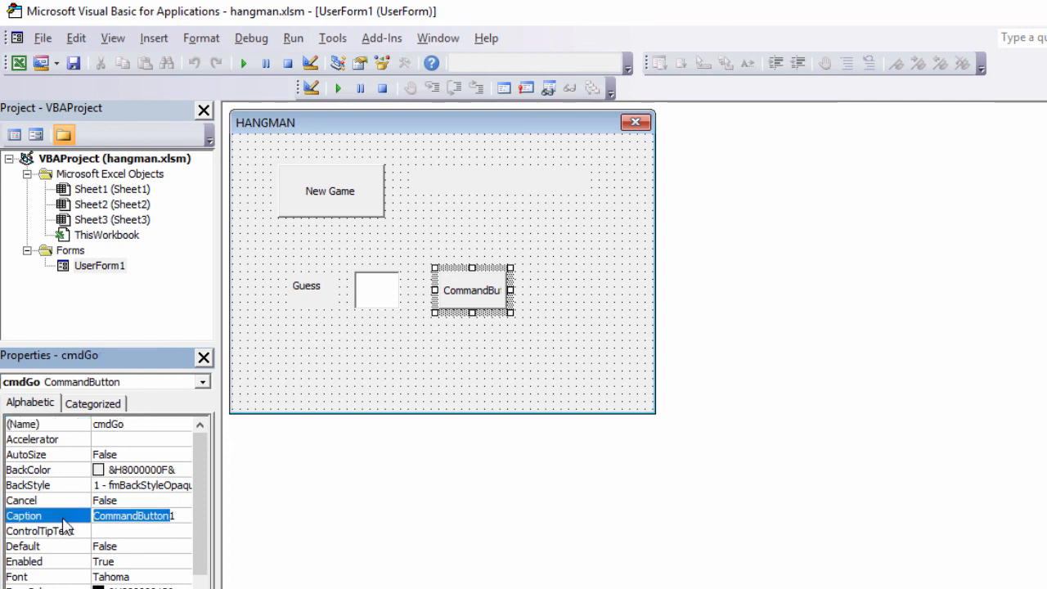
text(Go)
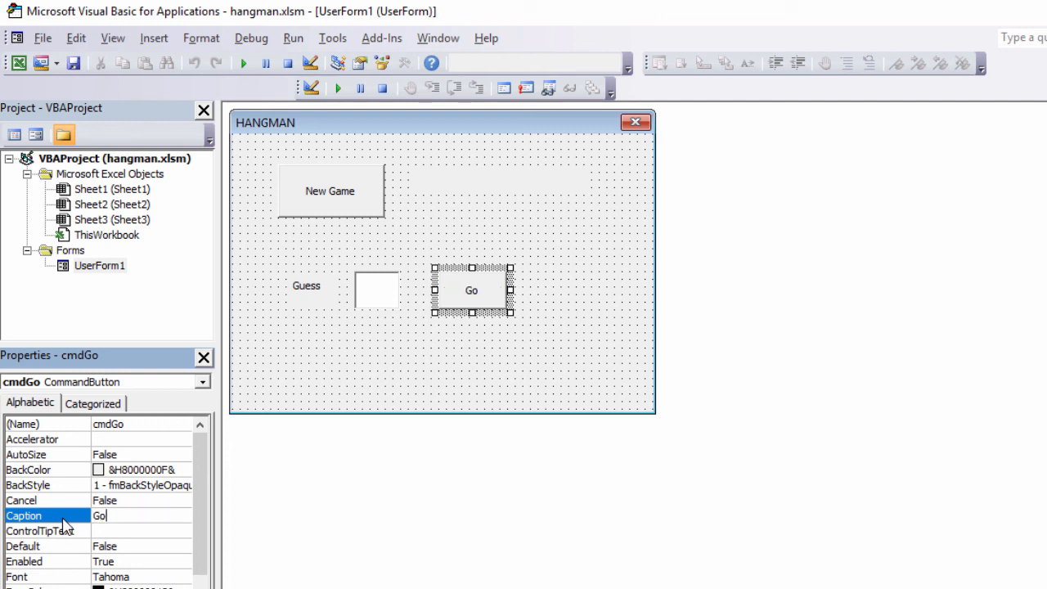